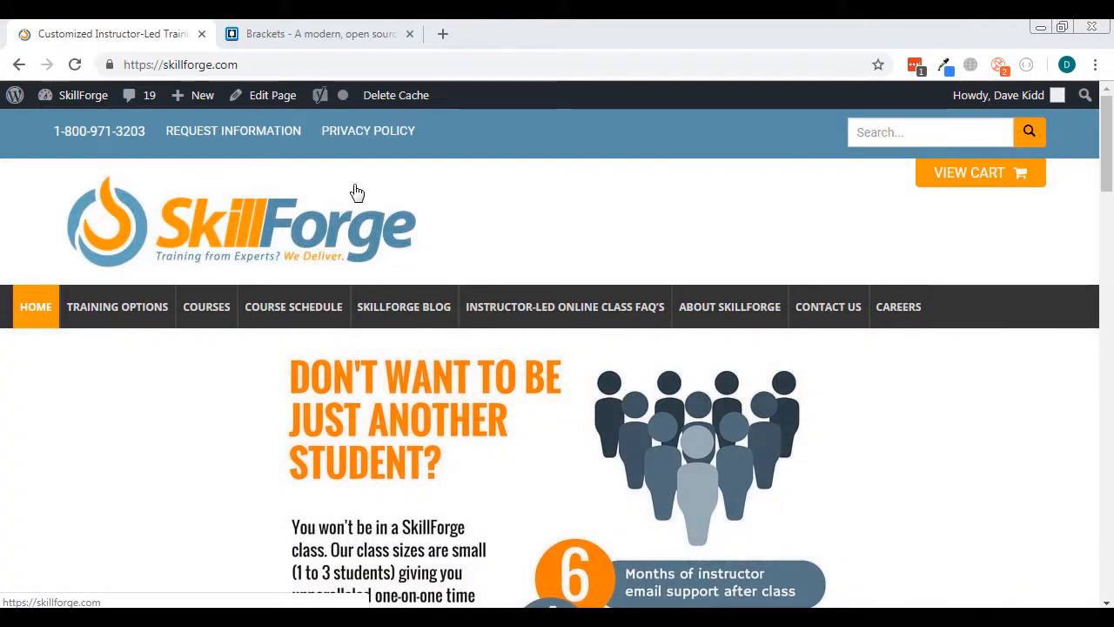
# Switch Chrome to the Brackets tab and select the brackets.io address.
pyautogui.click(319, 95)
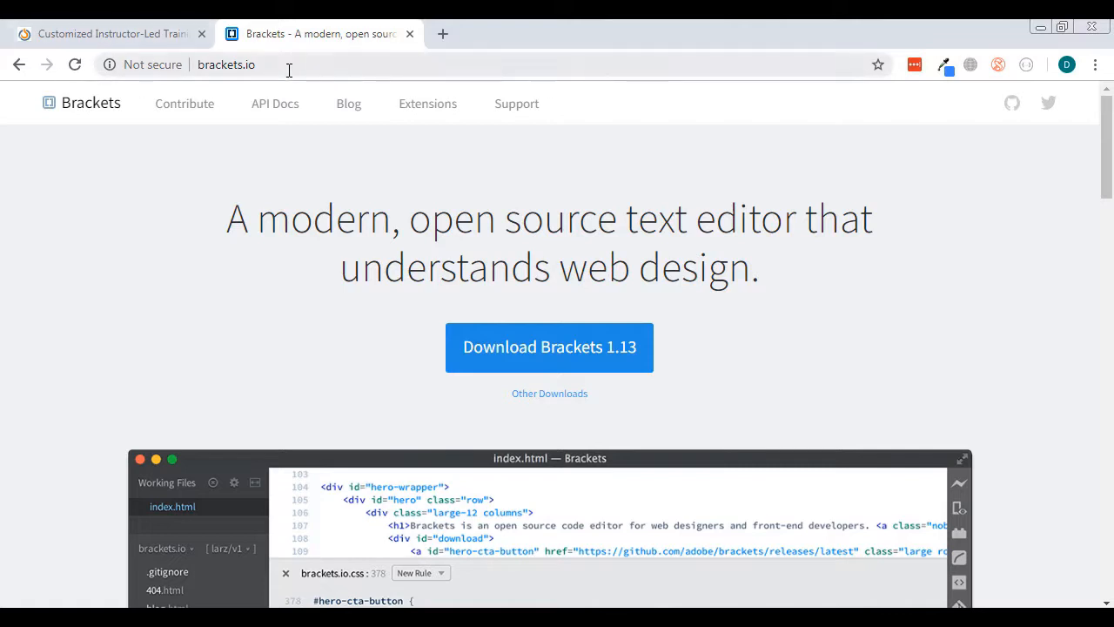
pyautogui.click(226, 64)
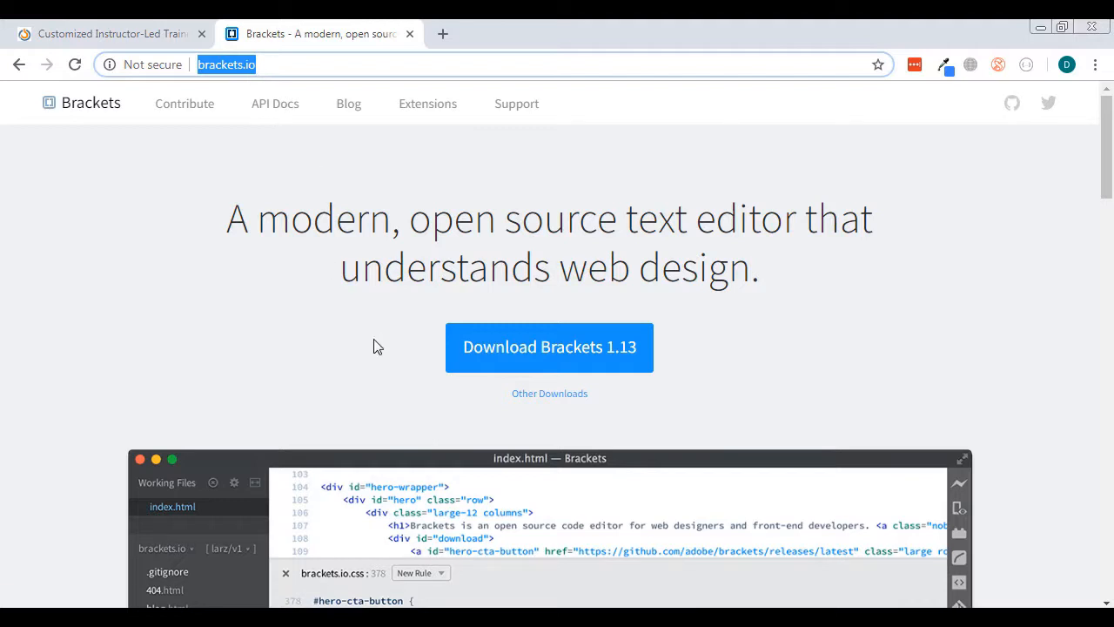
pyautogui.moveTo(549, 347)
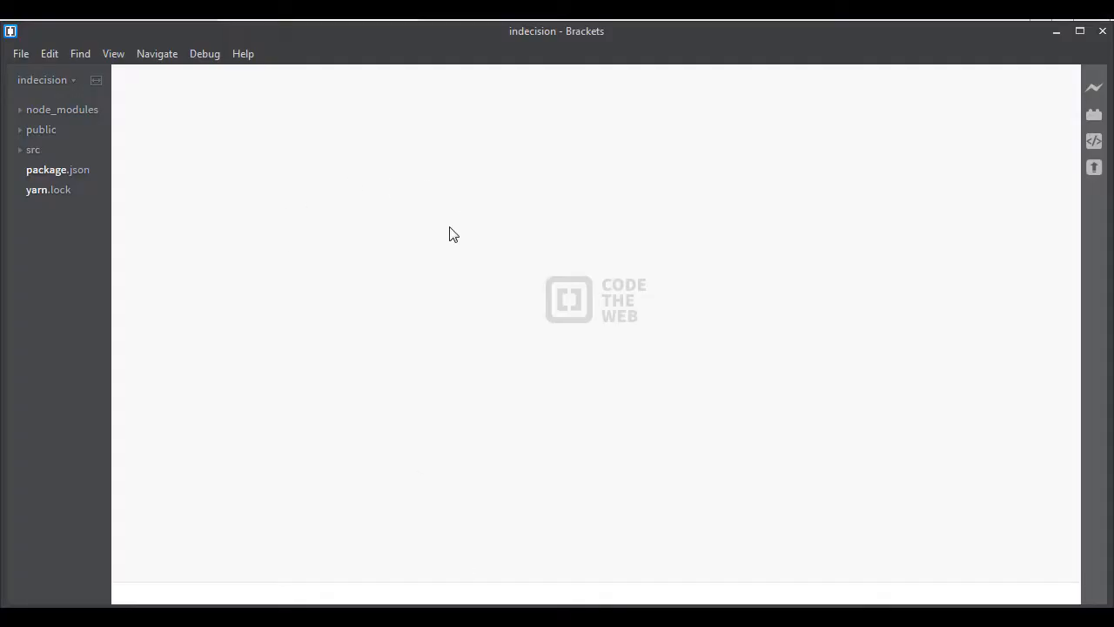
pyautogui.moveTo(186, 115)
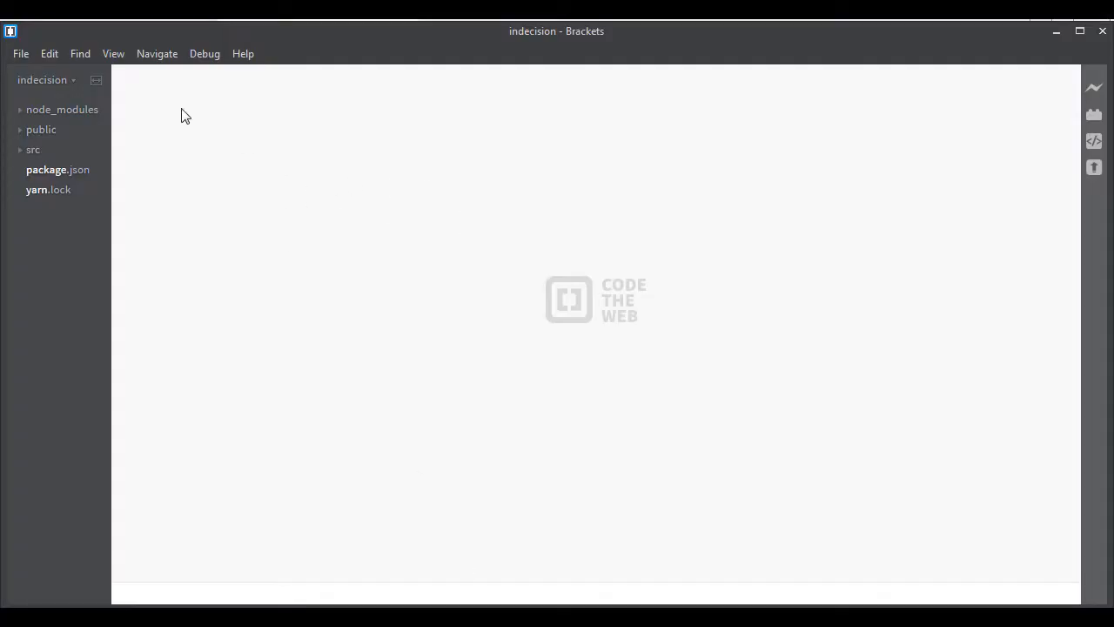
pyautogui.moveTo(920, 136)
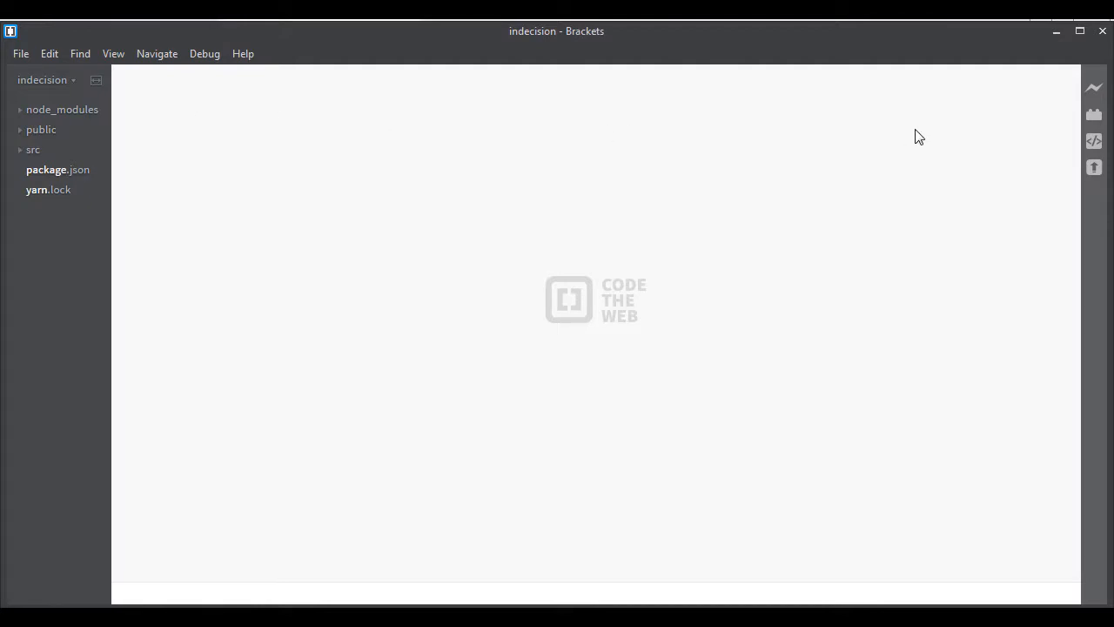
pyautogui.moveTo(26, 90)
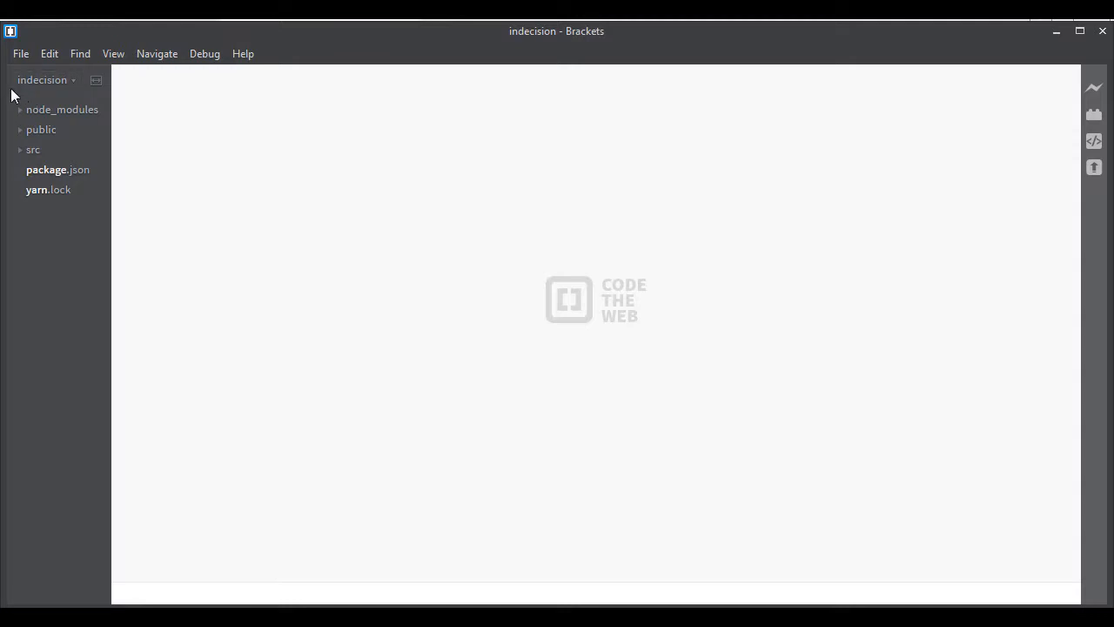
pyautogui.moveTo(420, 249)
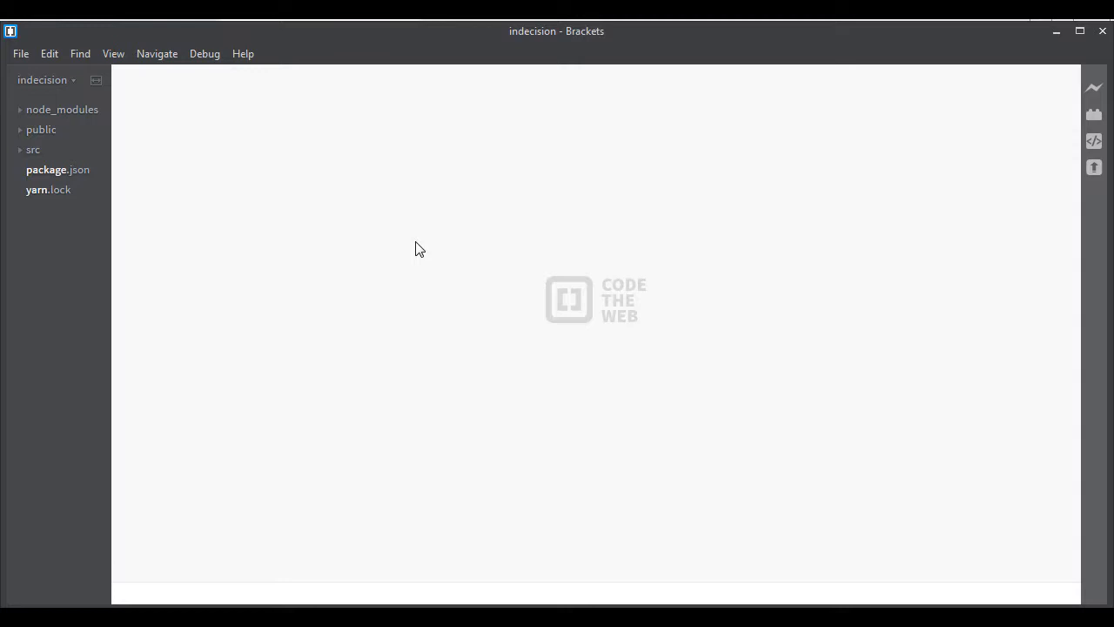
# Create a new blank file, Untitled-1, and bring up the Save As dialog.
pyautogui.click(20, 53)
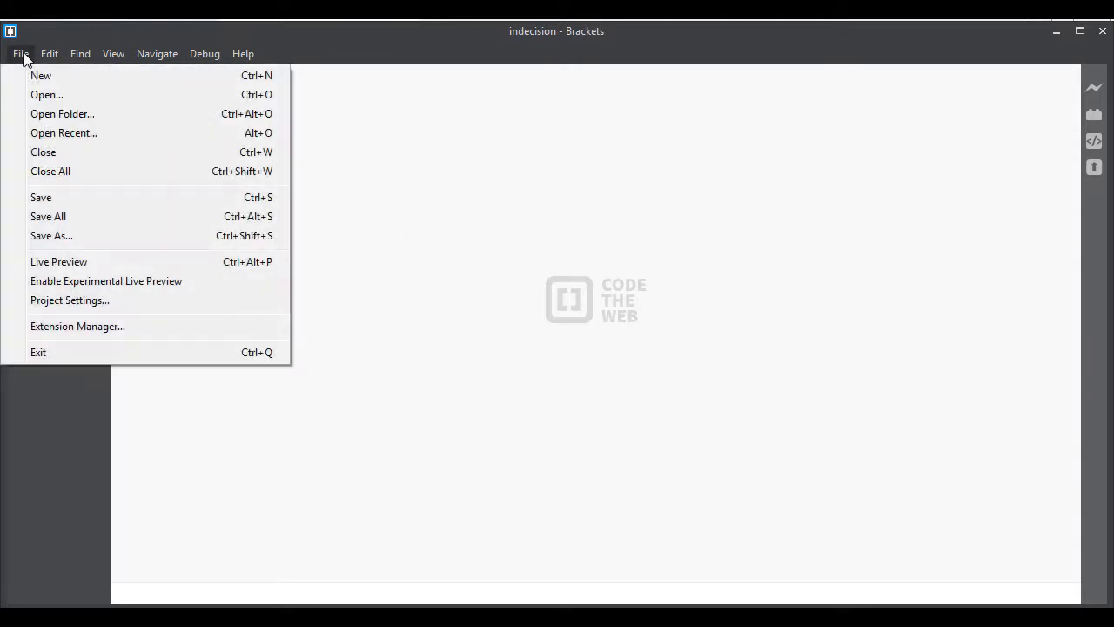
pyautogui.click(41, 75)
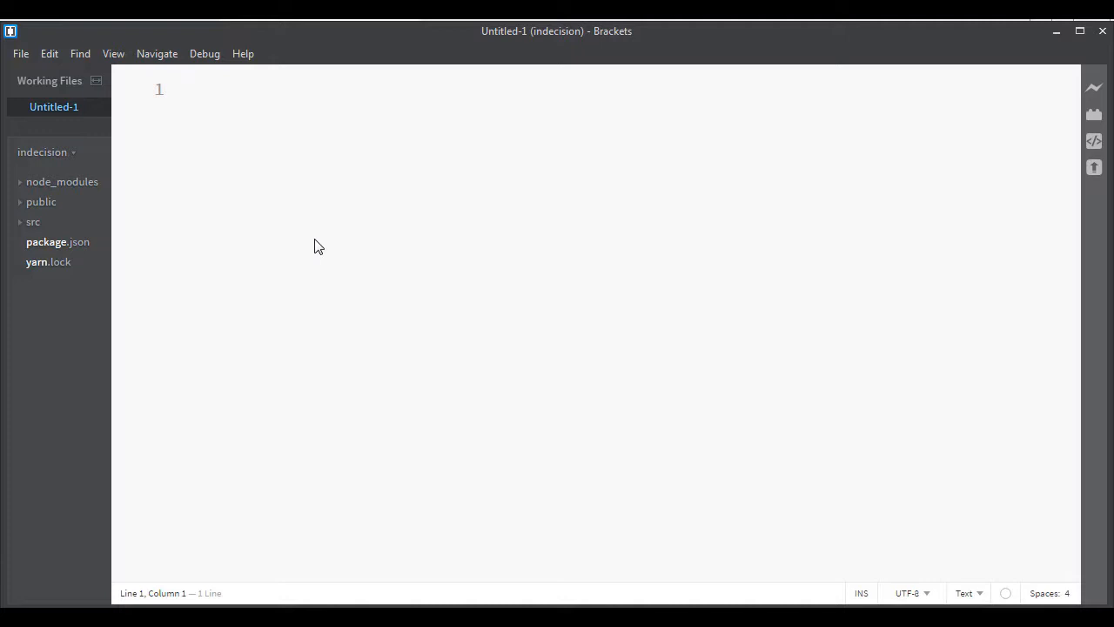
pyautogui.click(20, 53)
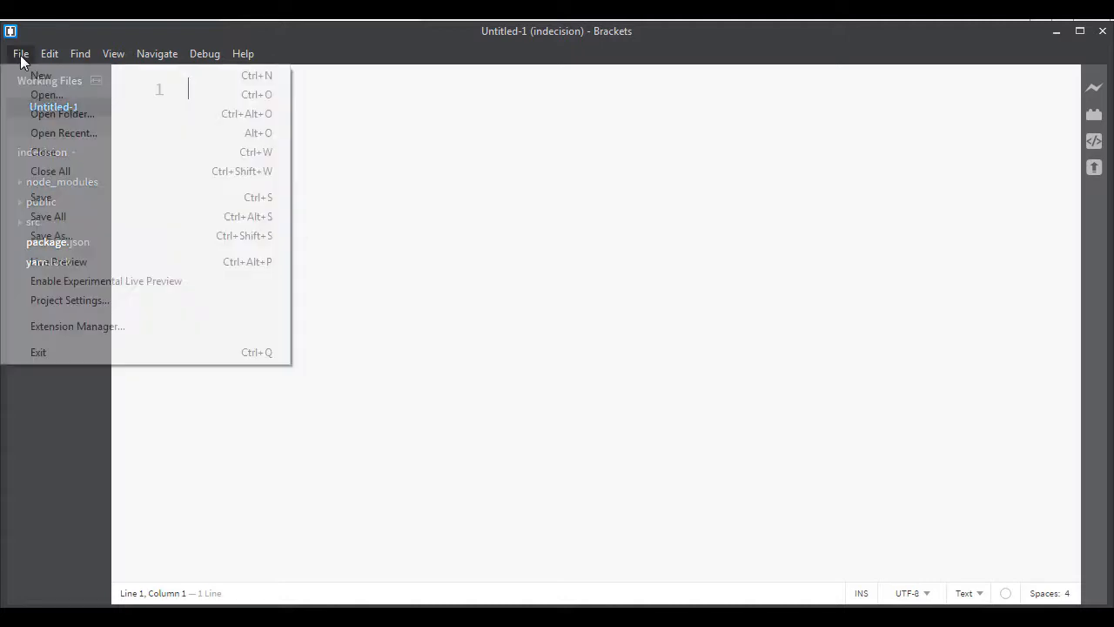
pyautogui.click(50, 235)
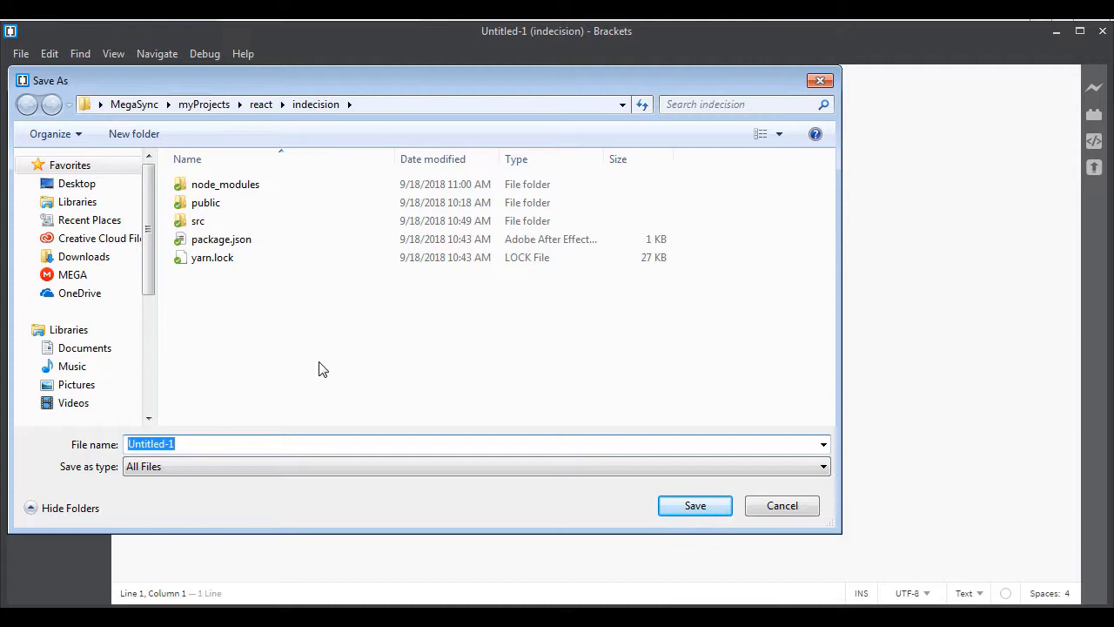
# Enter myFirstWebPage.html as the file name and save it in the indecision folder.
pyautogui.write('m')
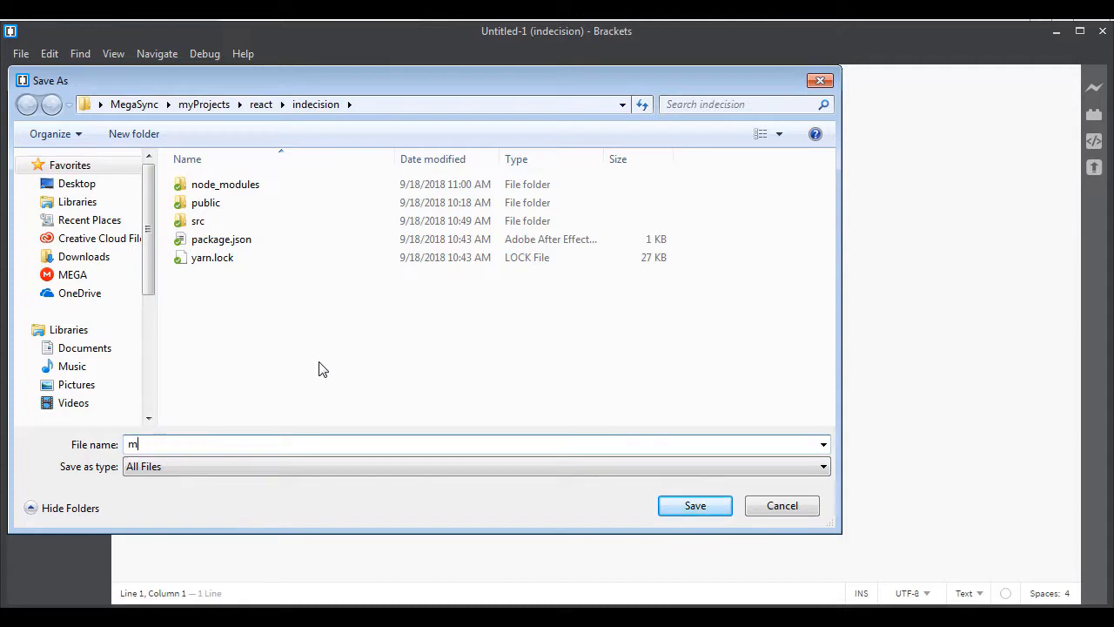
pyautogui.write('yFirstWebPage.html')
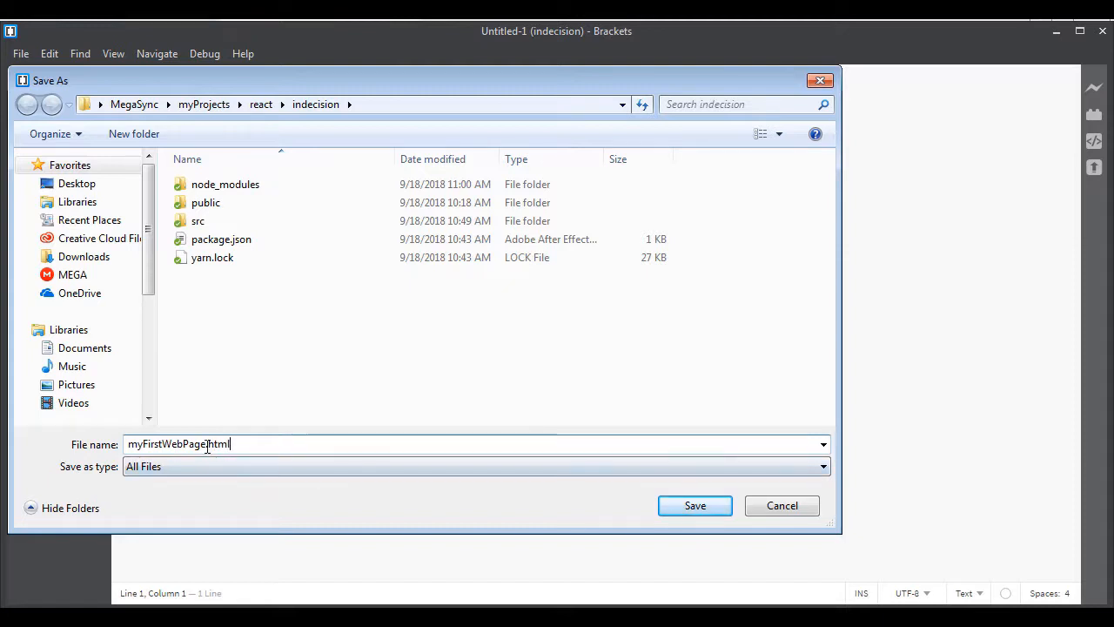
pyautogui.doubleClick(217, 443)
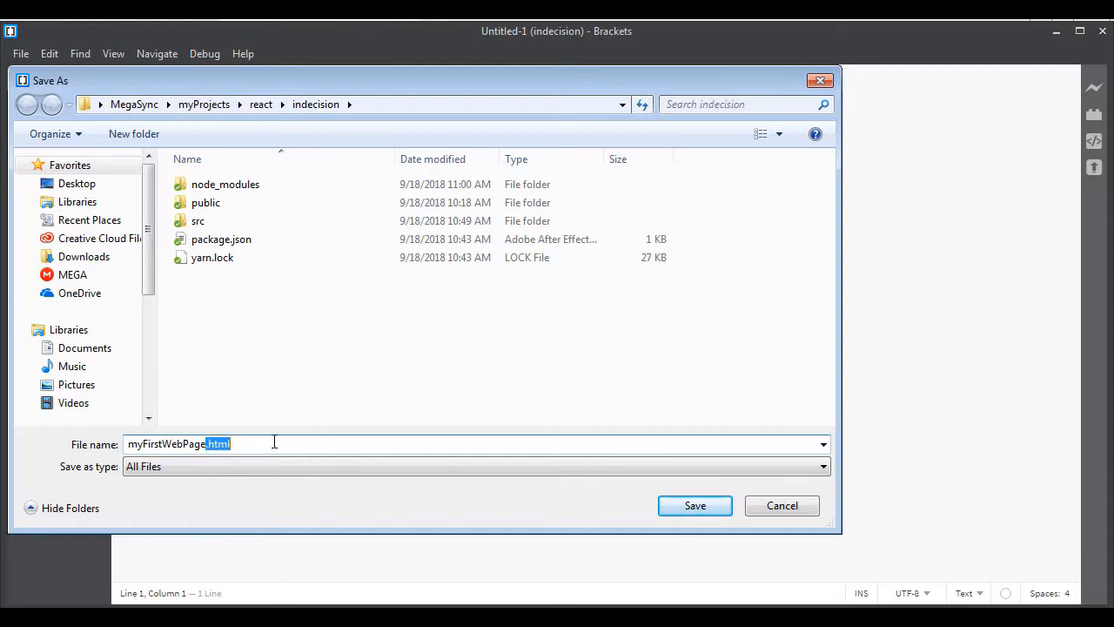
pyautogui.moveTo(104, 331)
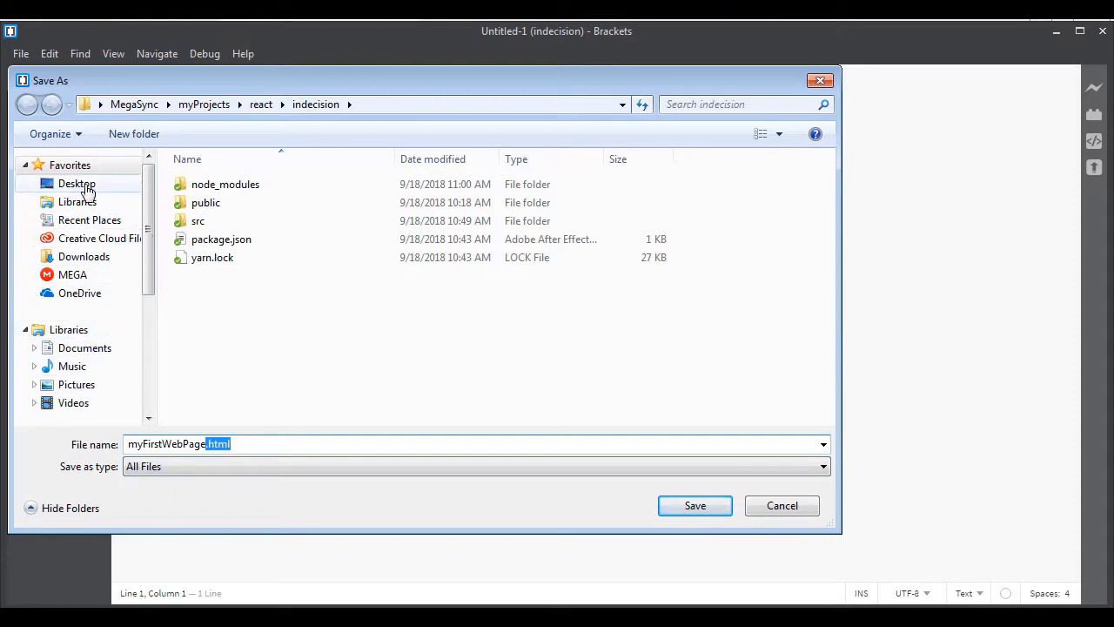
pyautogui.moveTo(84, 256)
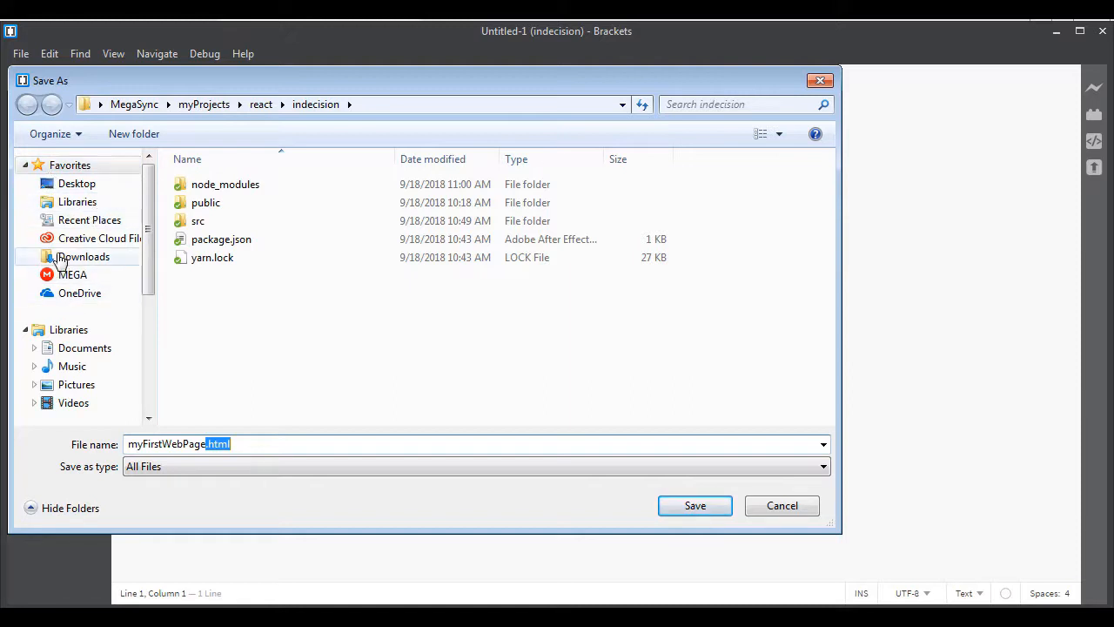
pyautogui.moveTo(654, 512)
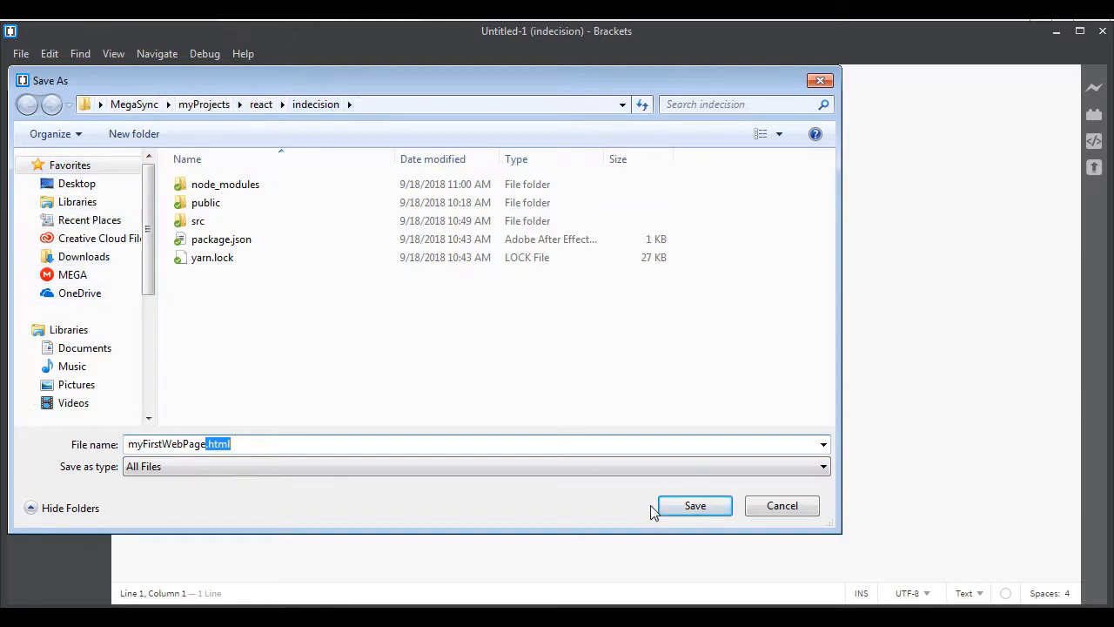
pyautogui.click(695, 504)
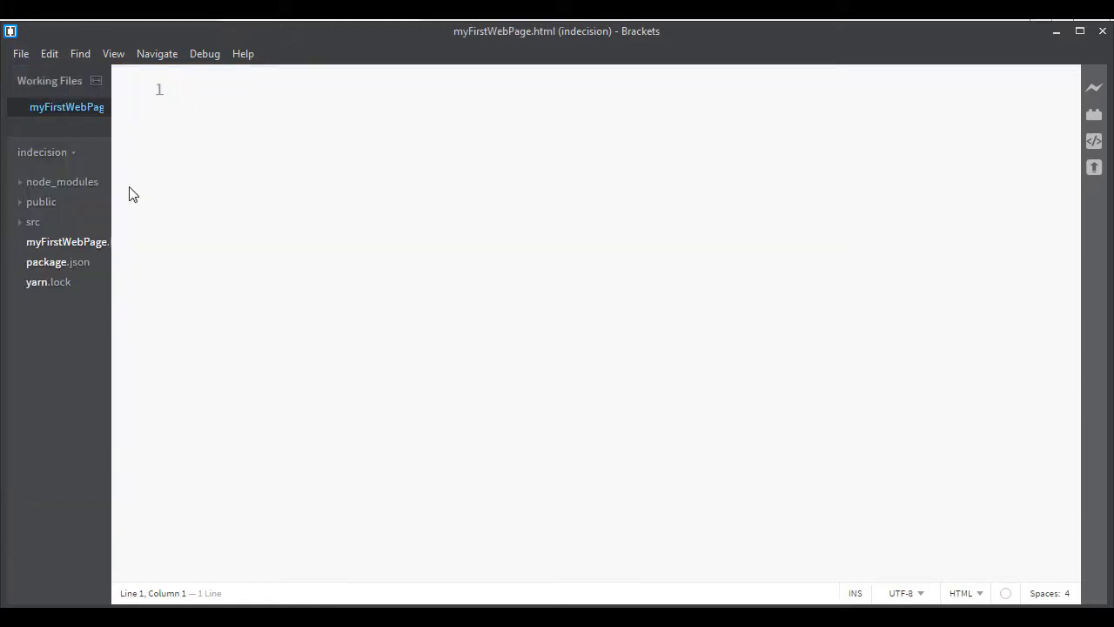
# Widen the file sidebar, then enter <!DOCTYPE html> followed by an <html> element.
pyautogui.moveTo(111, 121); pyautogui.dragTo(152, 122)
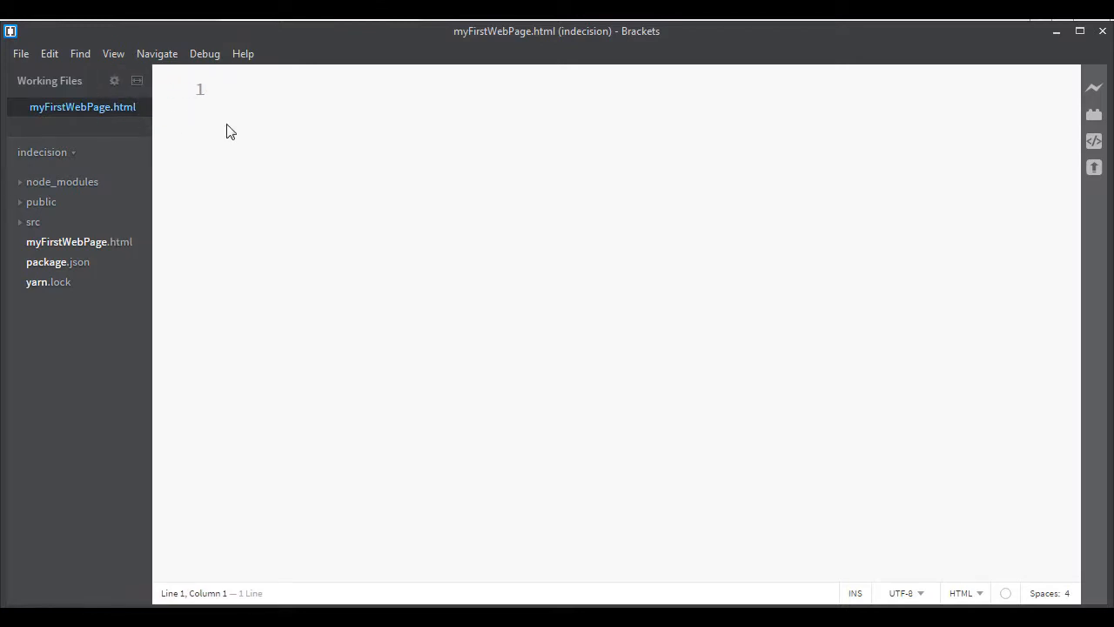
pyautogui.write('<!DOCTYP')
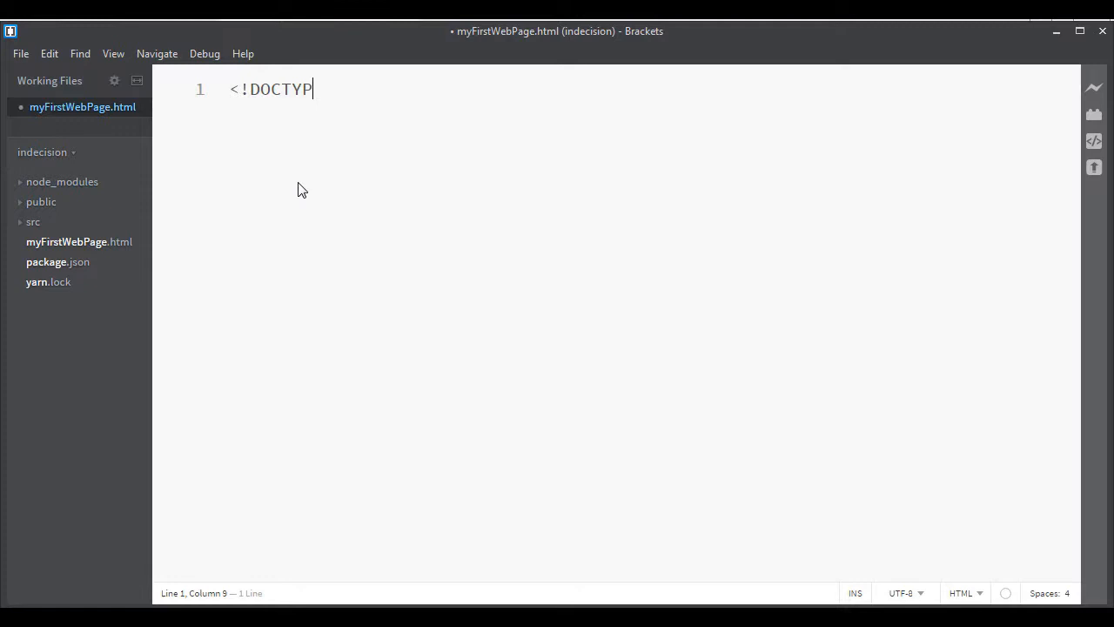
pyautogui.write('E html>')
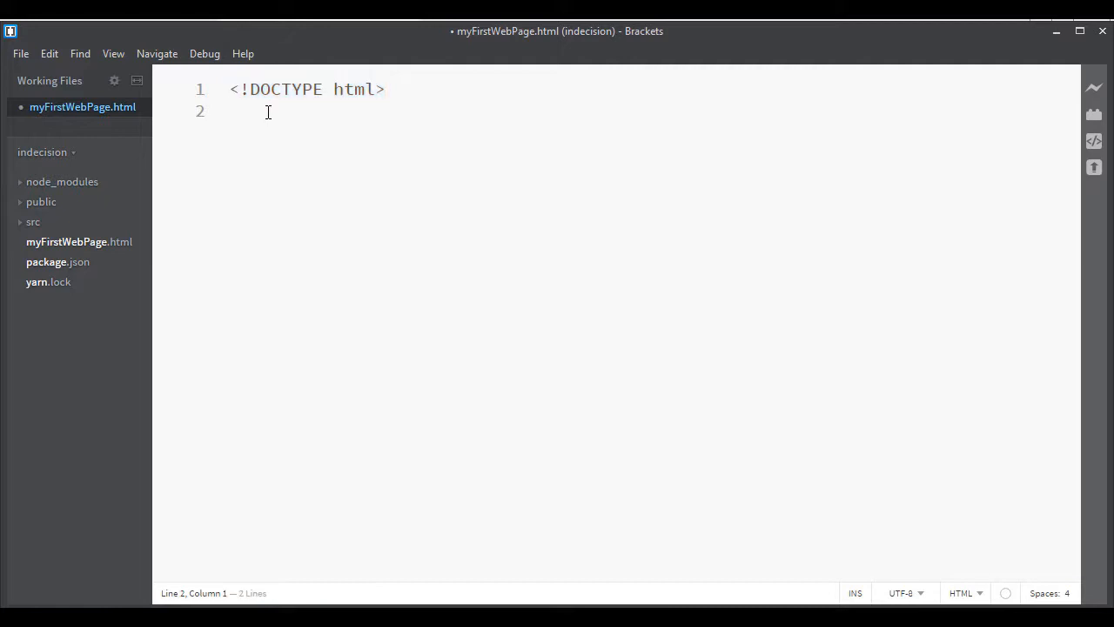
pyautogui.write('<html>')
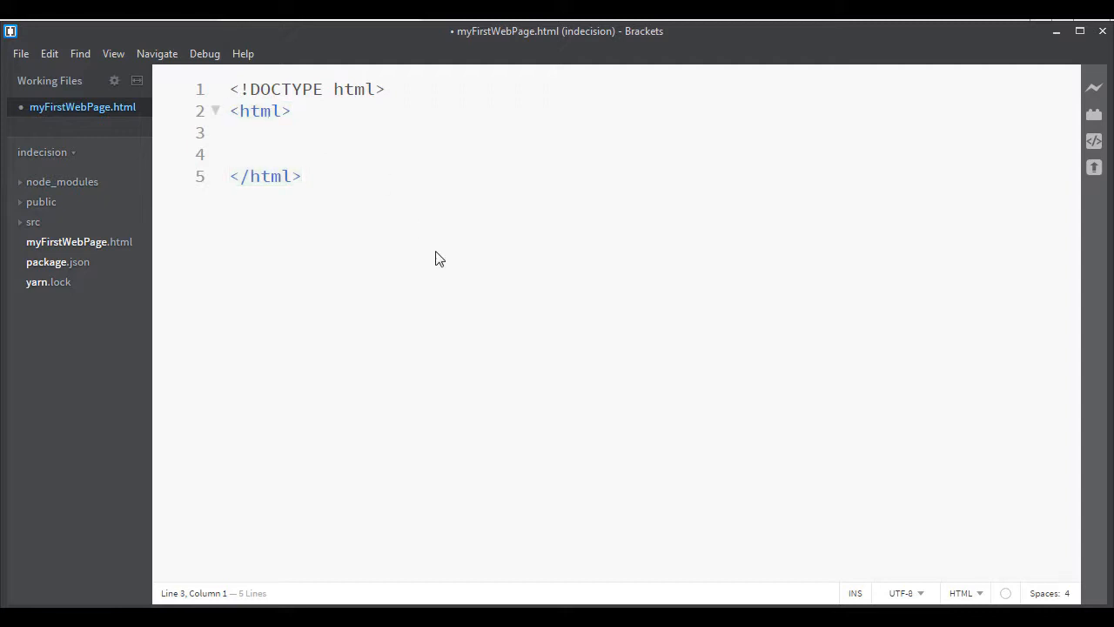
pyautogui.click(237, 111)
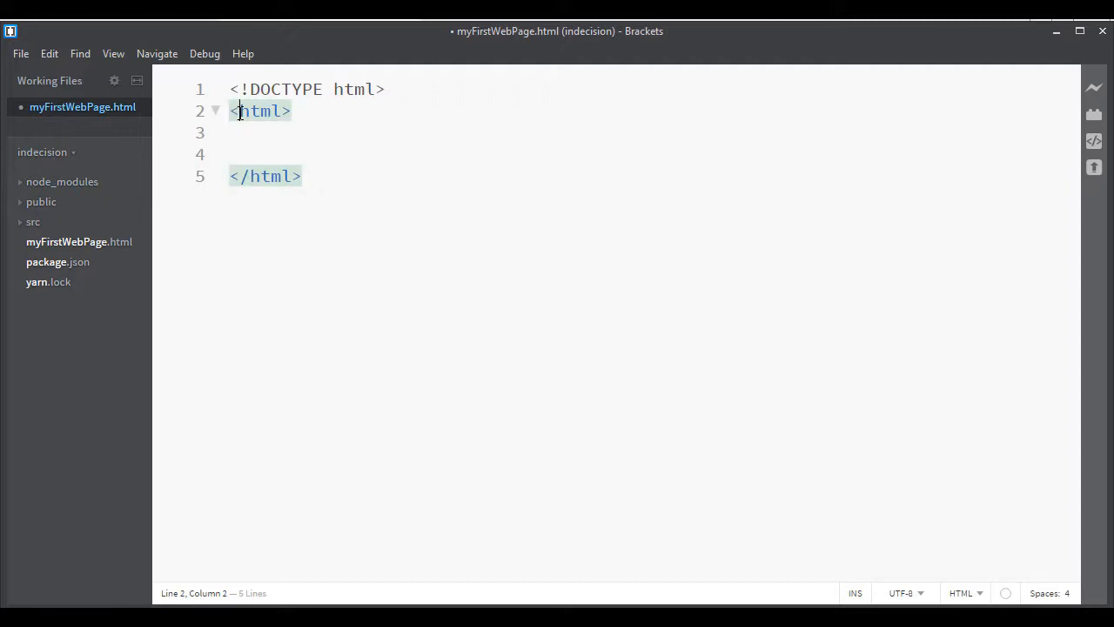
pyautogui.moveTo(235, 111); pyautogui.dragTo(292, 111)
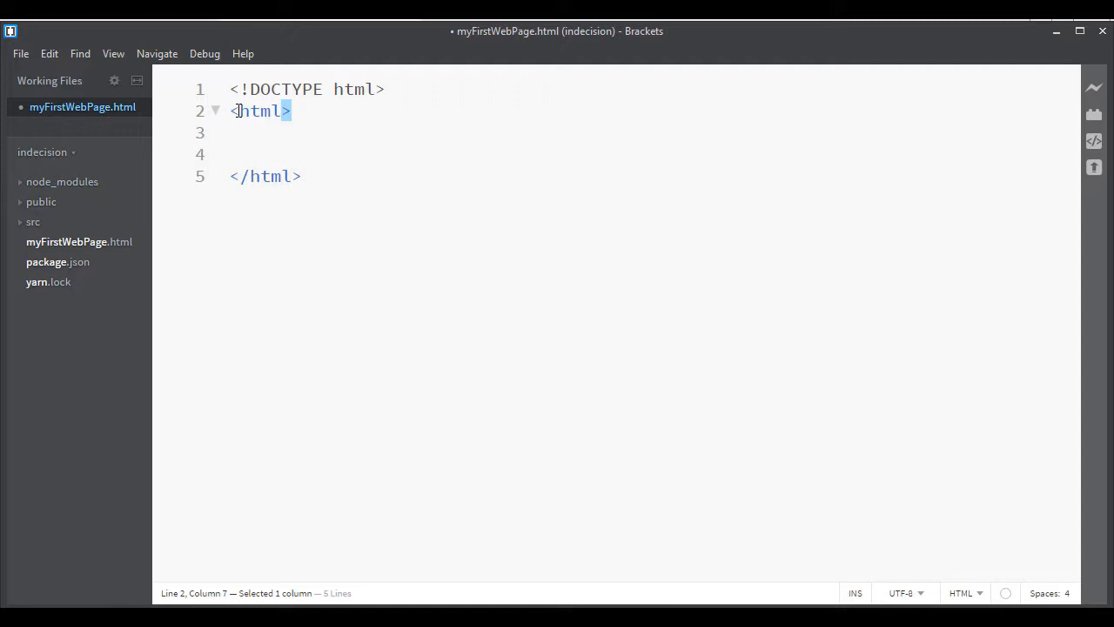
pyautogui.doubleClick(260, 110)
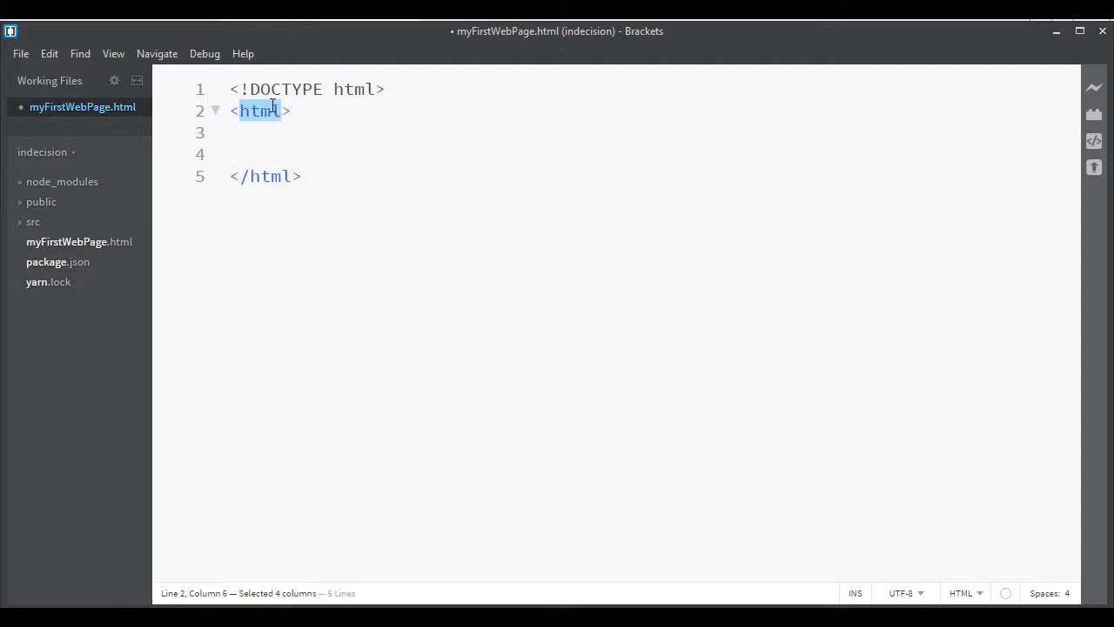
pyautogui.moveTo(234, 113)
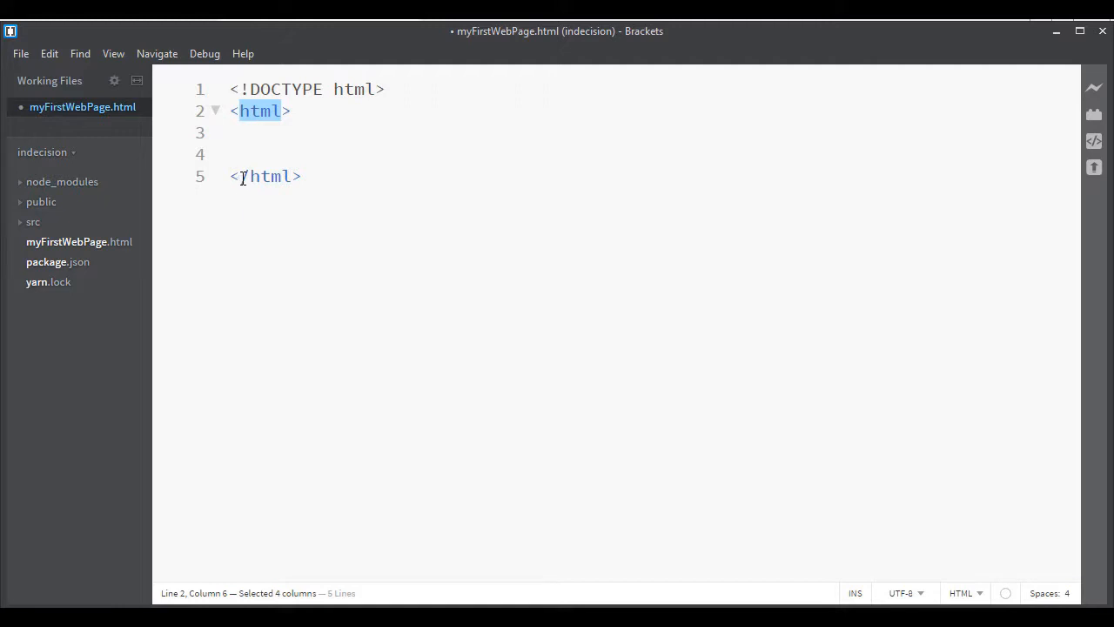
pyautogui.click(242, 176)
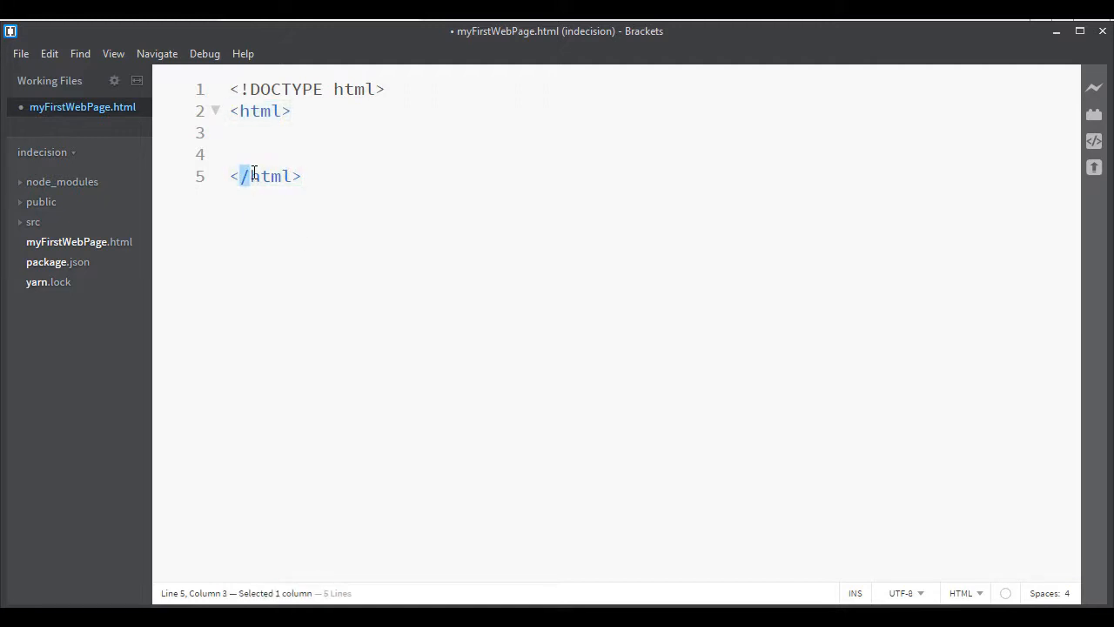
pyautogui.click(277, 133)
pyautogui.write('<head>')
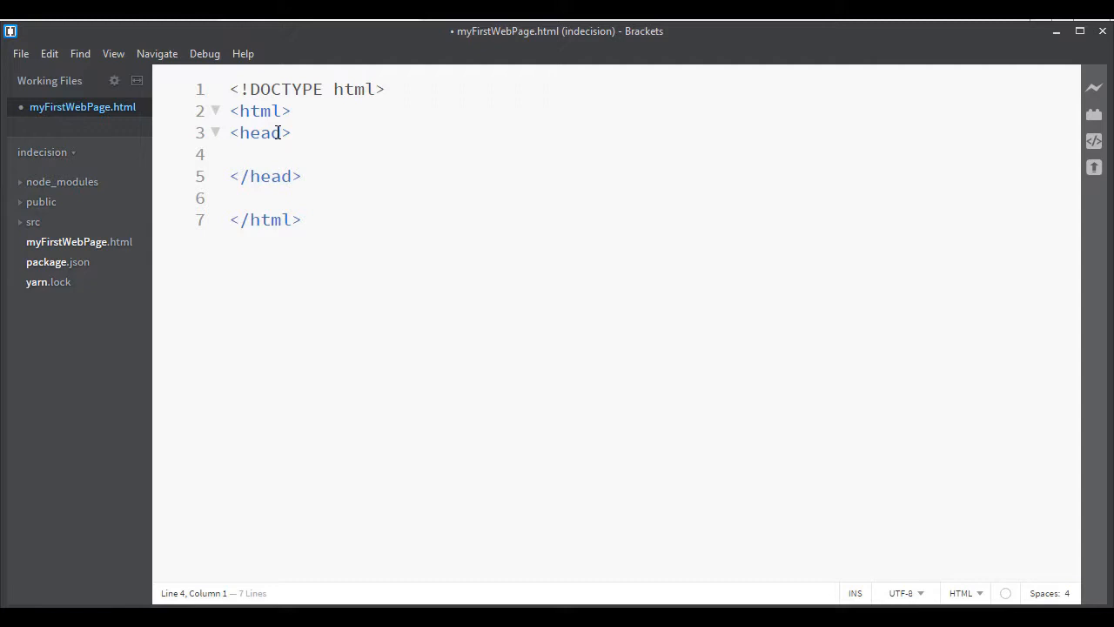
# Place the cursor below the head element and add a <body> element.
pyautogui.click(216, 133)
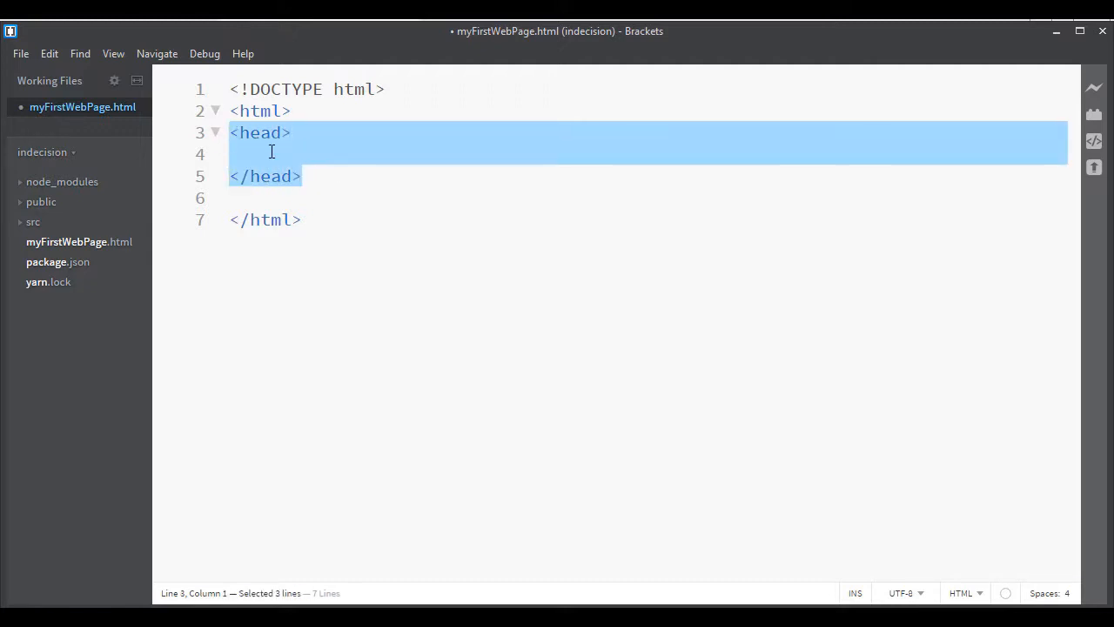
pyautogui.click(272, 154)
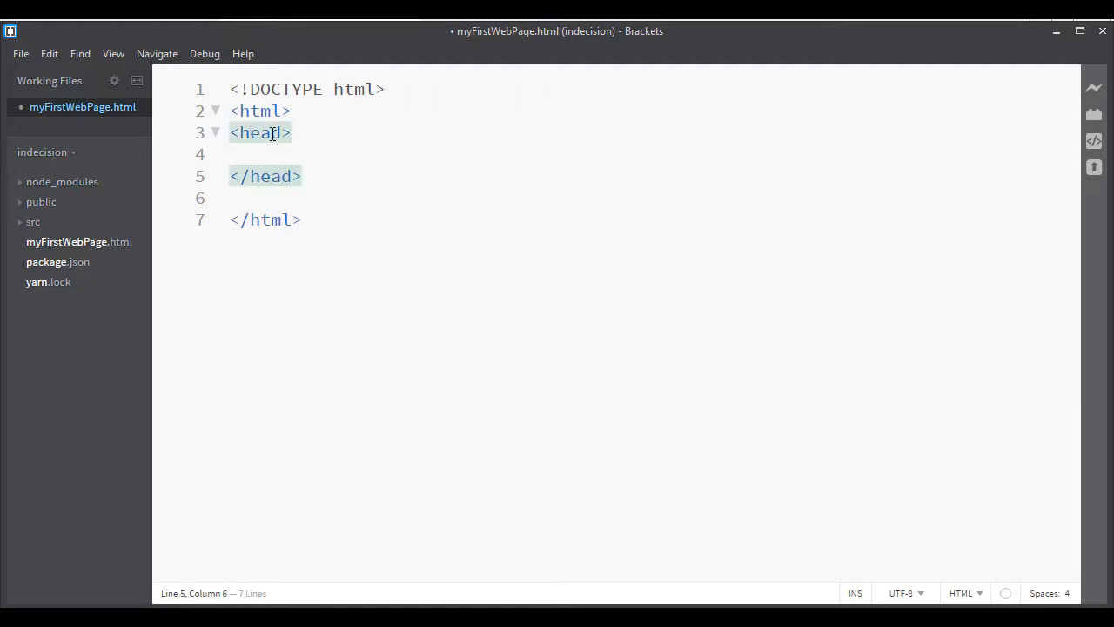
pyautogui.click(275, 133)
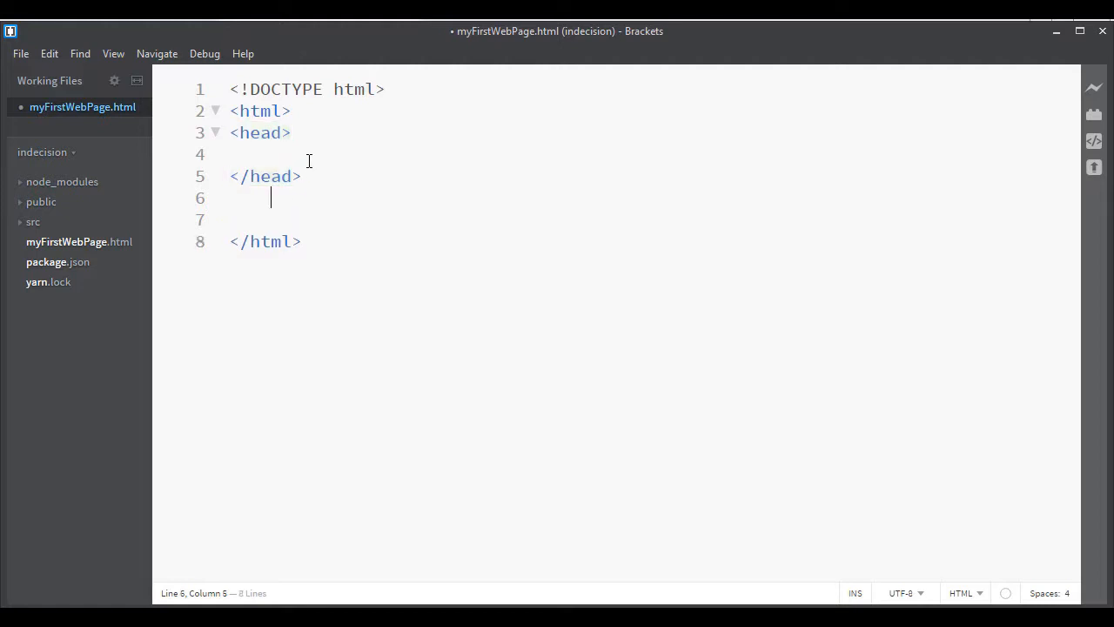
pyautogui.write('<body>')
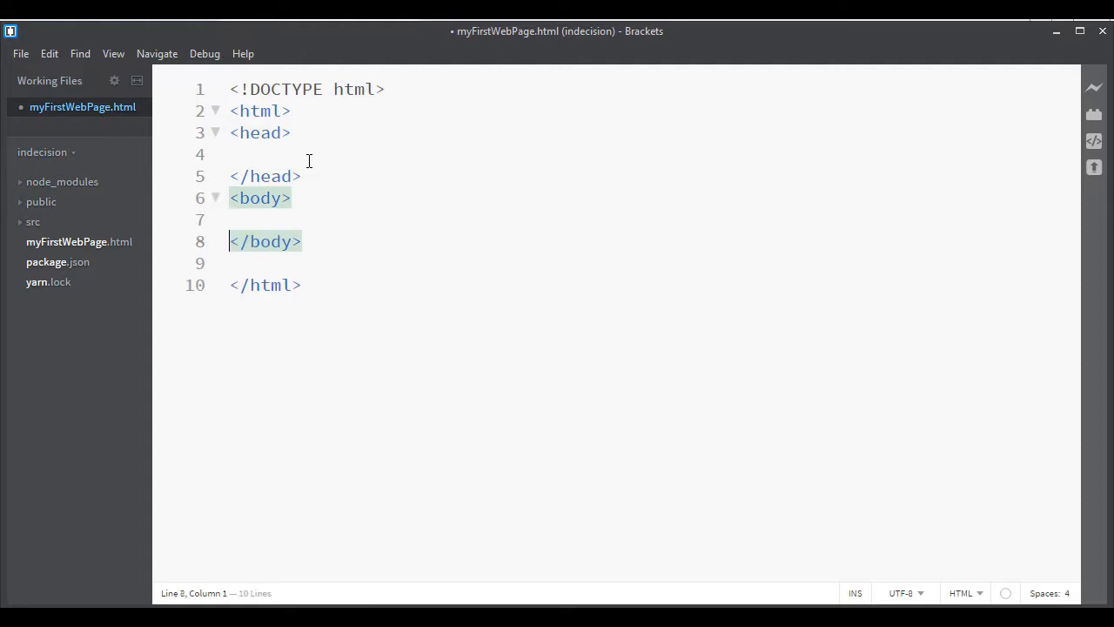
# Delete the blank line and add <title>My First Webpage</title> inside the head.
pyautogui.press('Backspace')
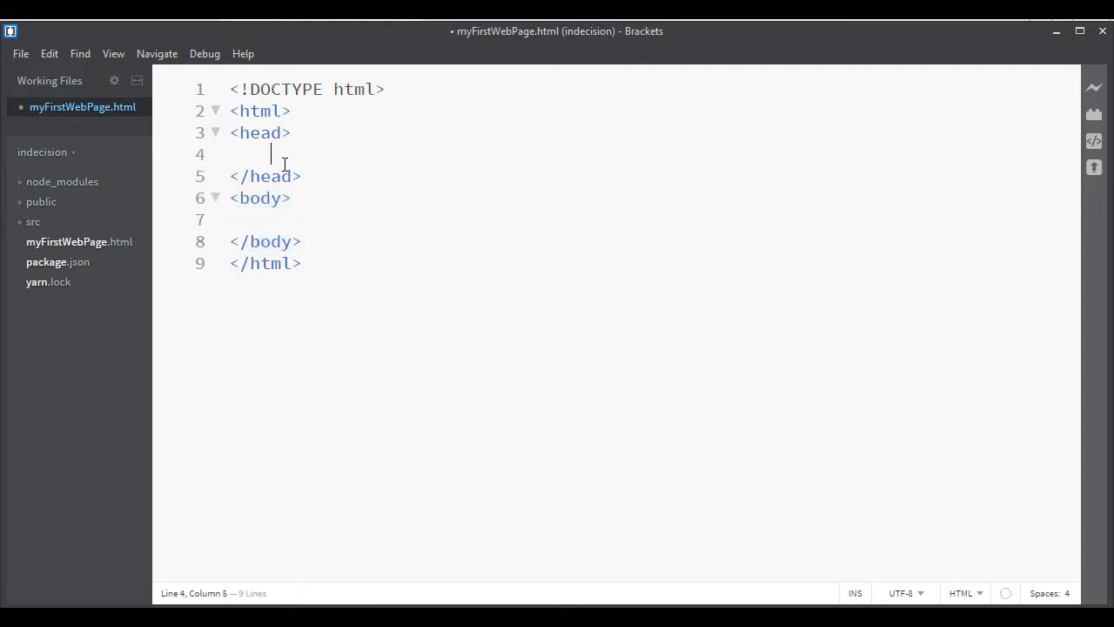
pyautogui.write('<titl')
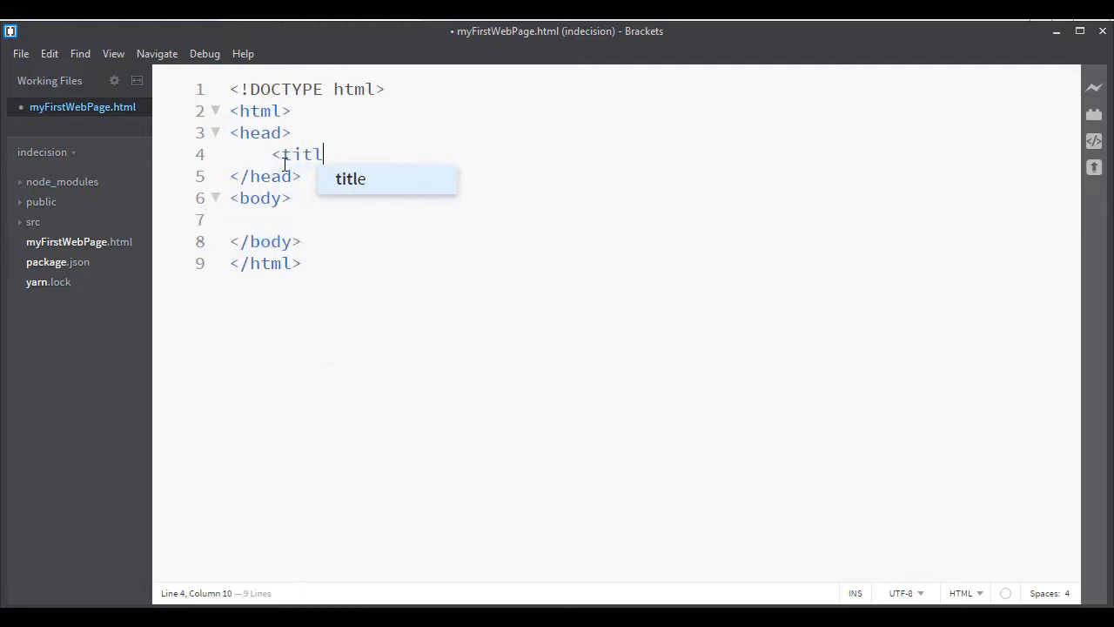
pyautogui.press('Tab')
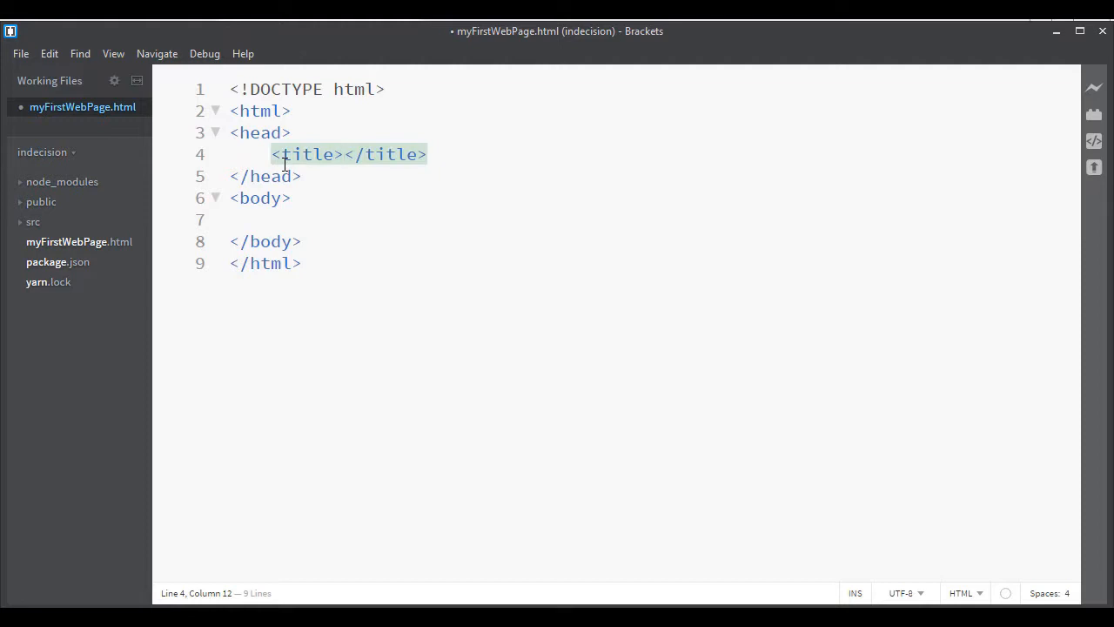
pyautogui.write('My First Web')
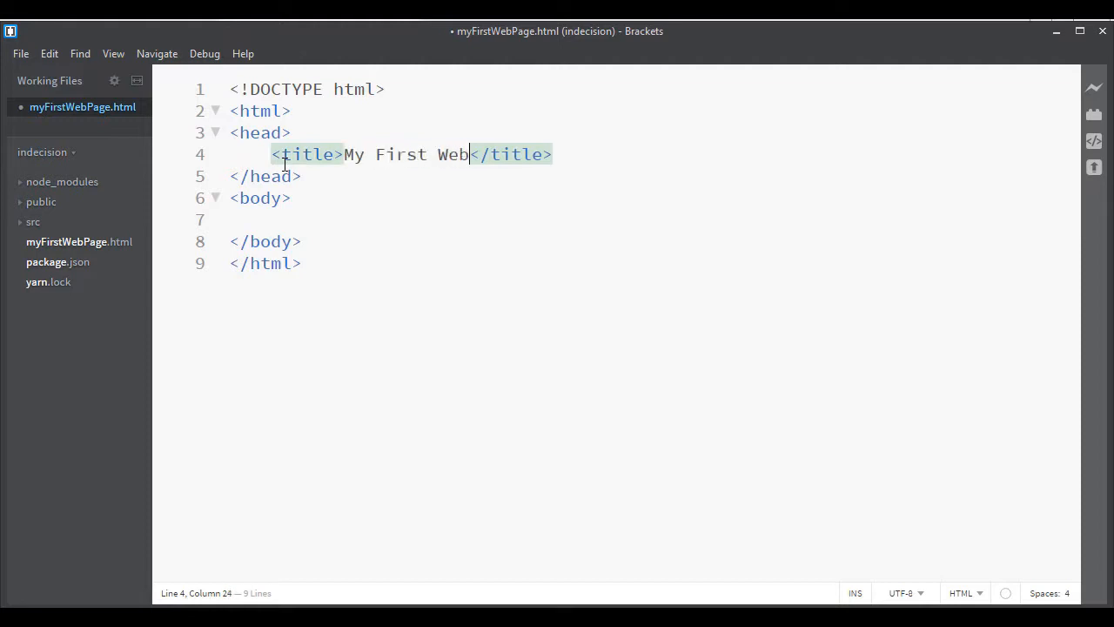
pyautogui.write('page')
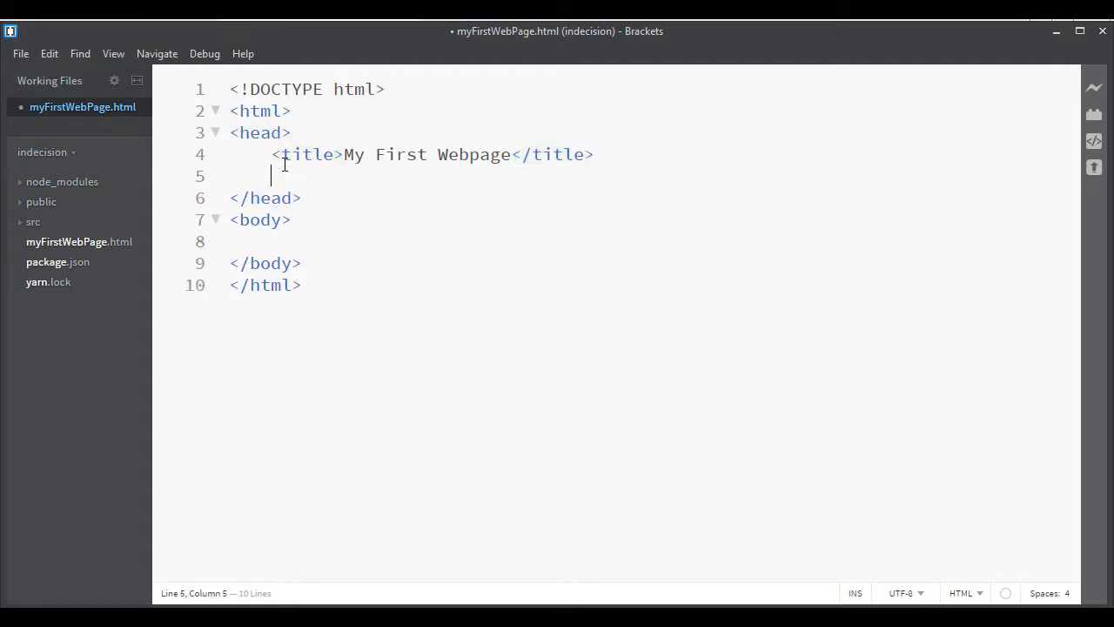
# Add <meta charset="utf-8"> on the line after the title.
pyautogui.write('<meta')
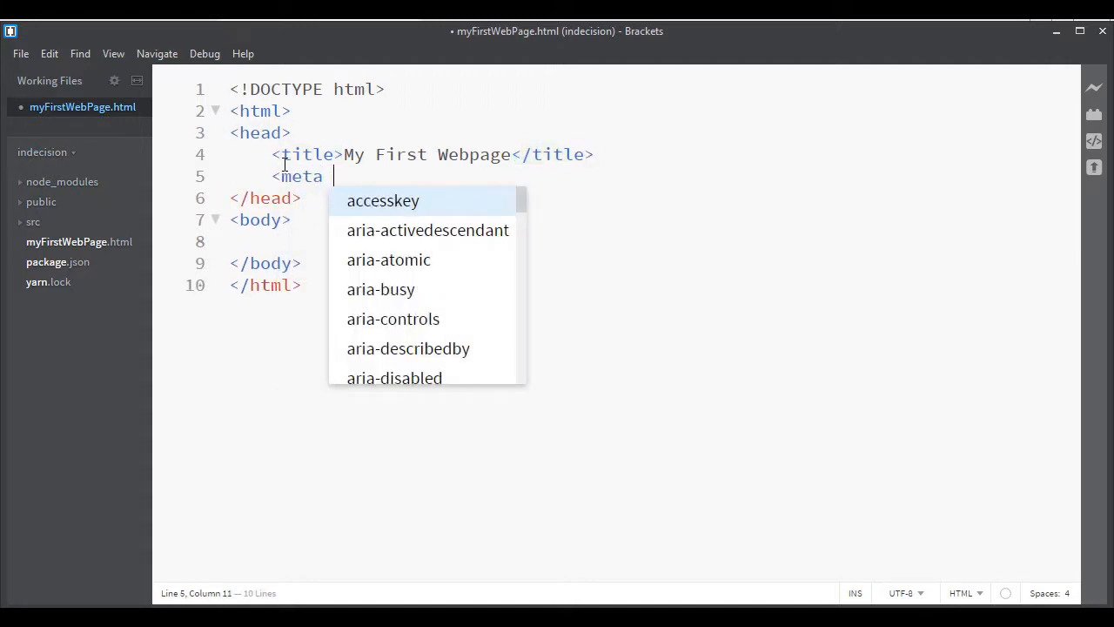
pyautogui.write('charset=')
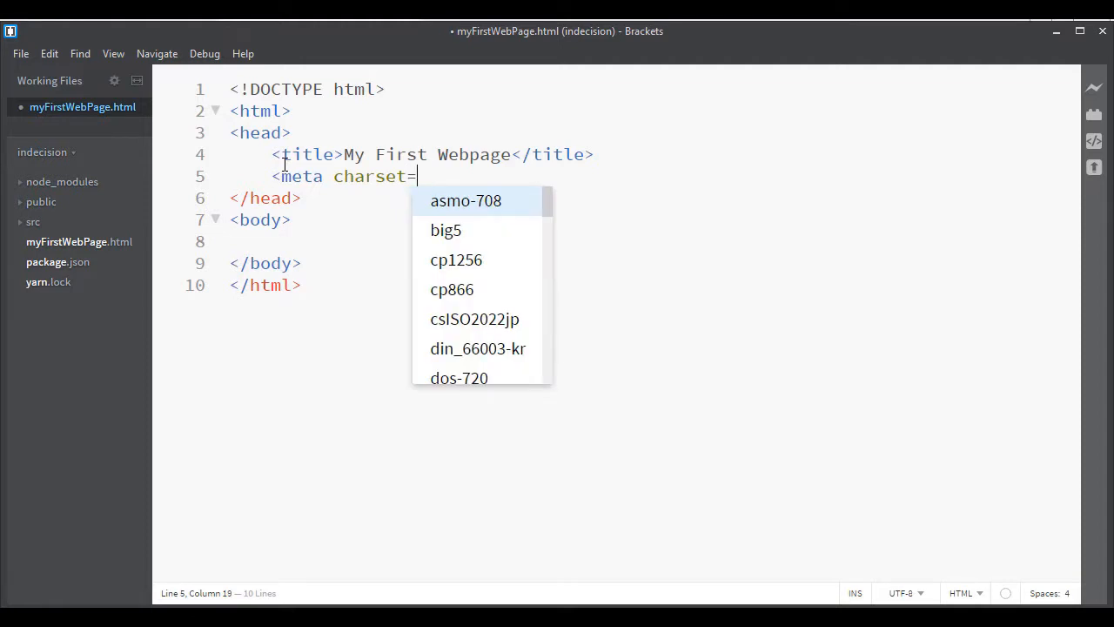
pyautogui.write('"">')
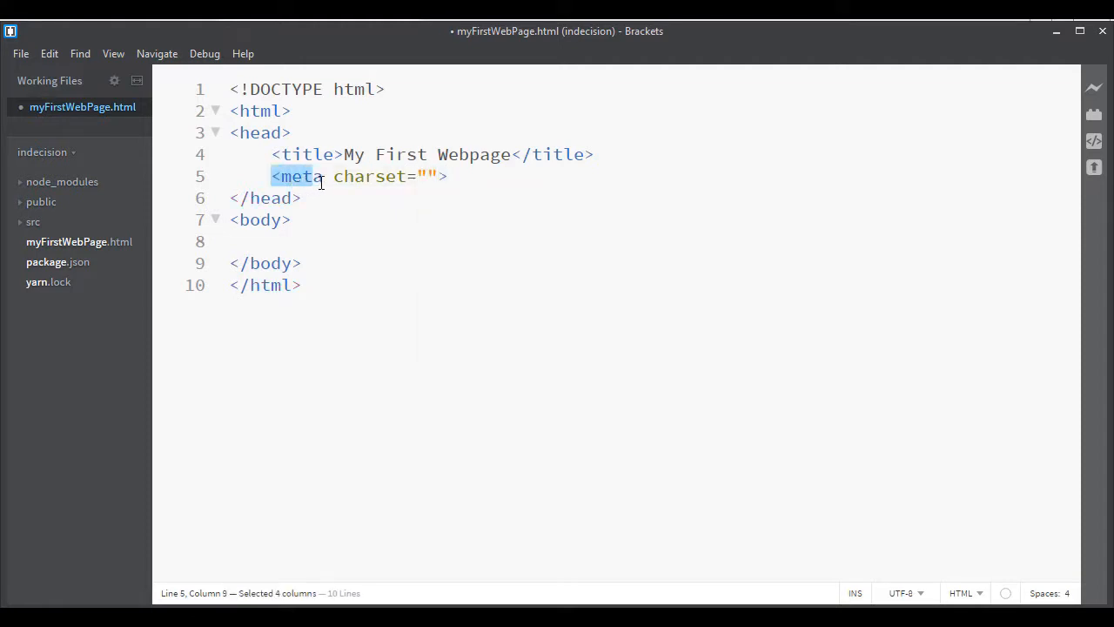
pyautogui.press('shift+Right')
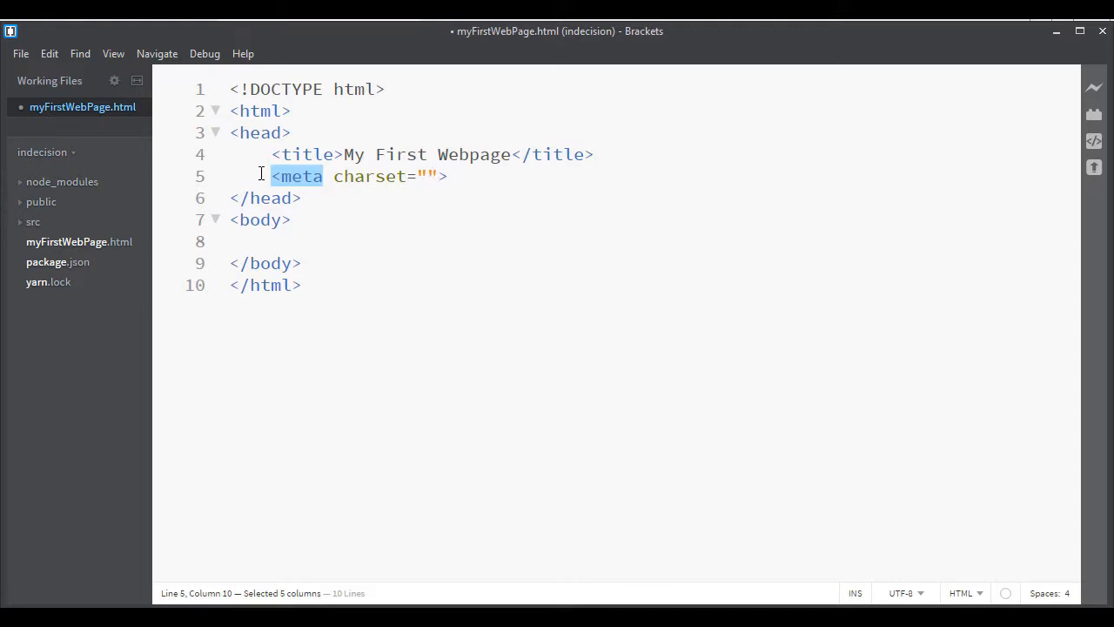
pyautogui.click(376, 175)
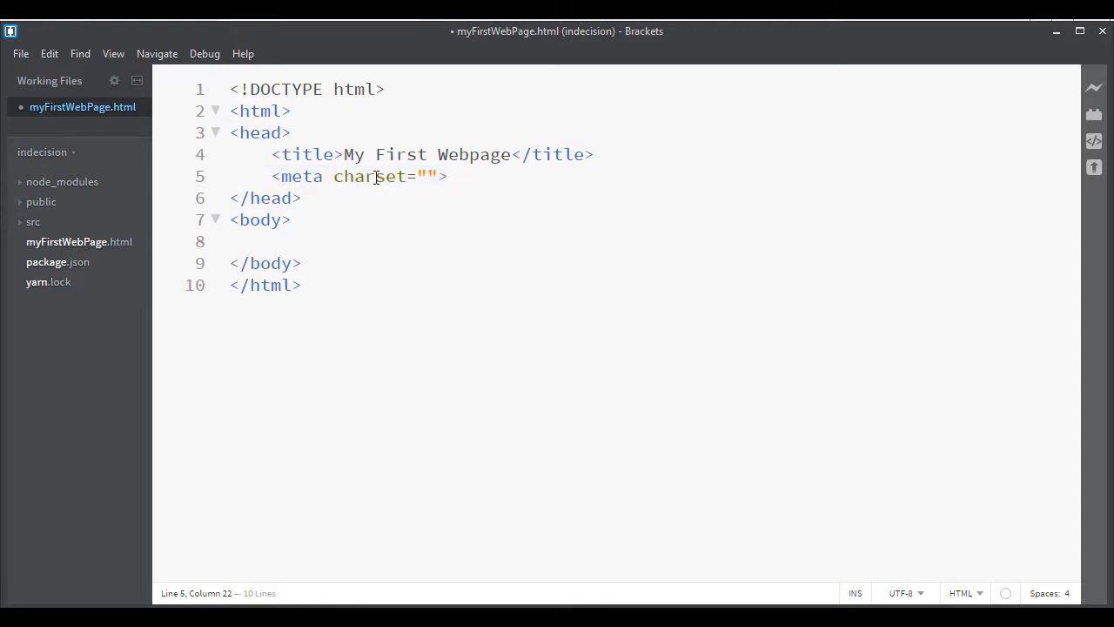
pyautogui.moveTo(334, 176); pyautogui.dragTo(448, 176)
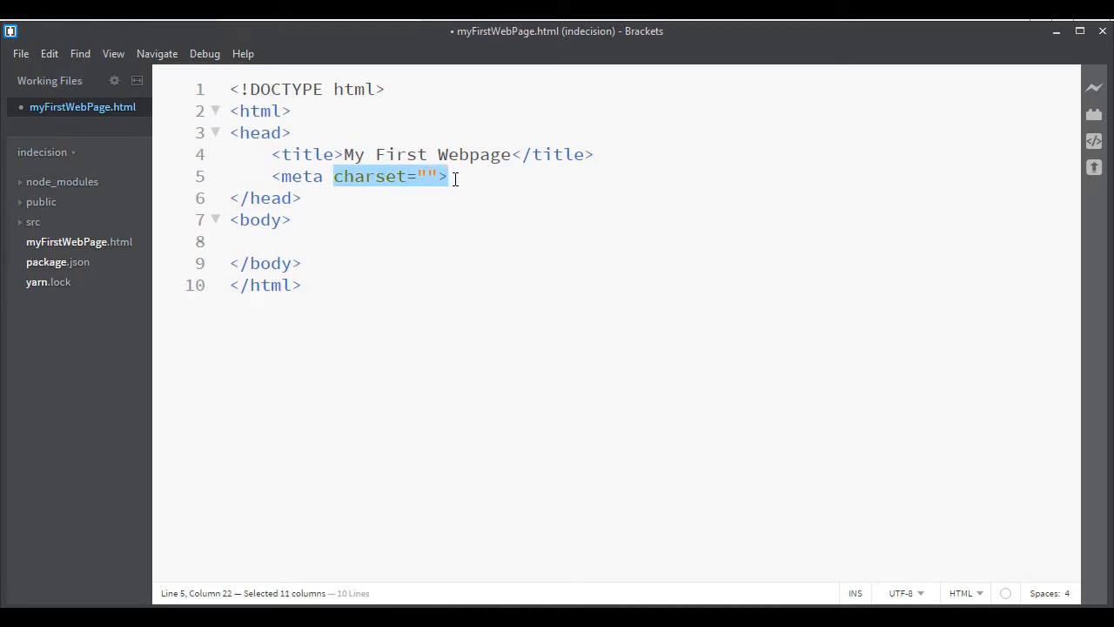
pyautogui.moveTo(454, 190)
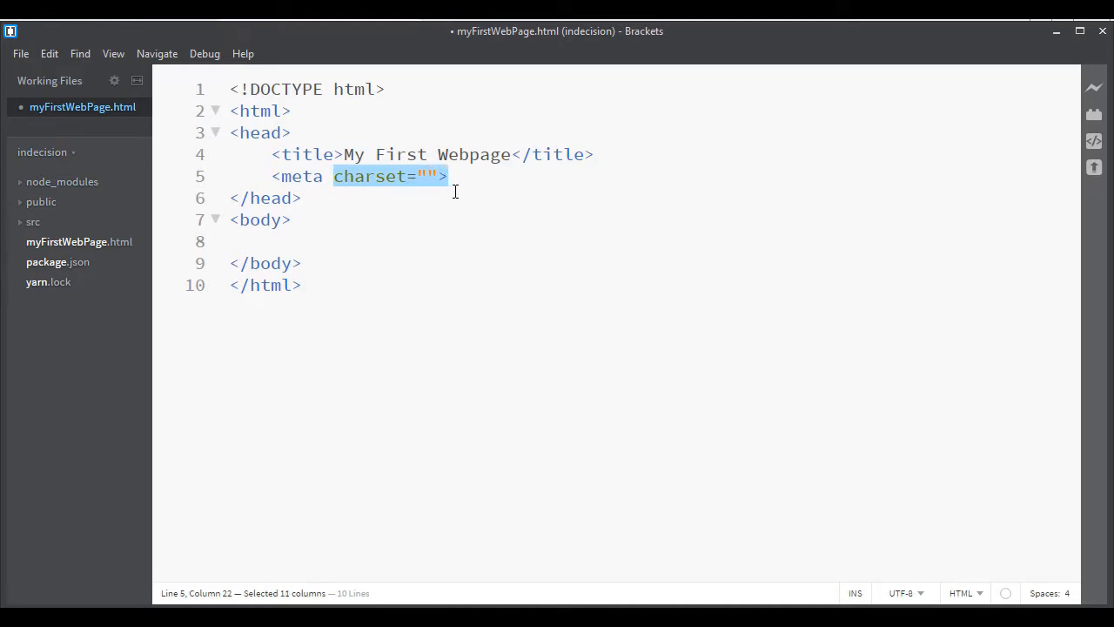
pyautogui.click(426, 176)
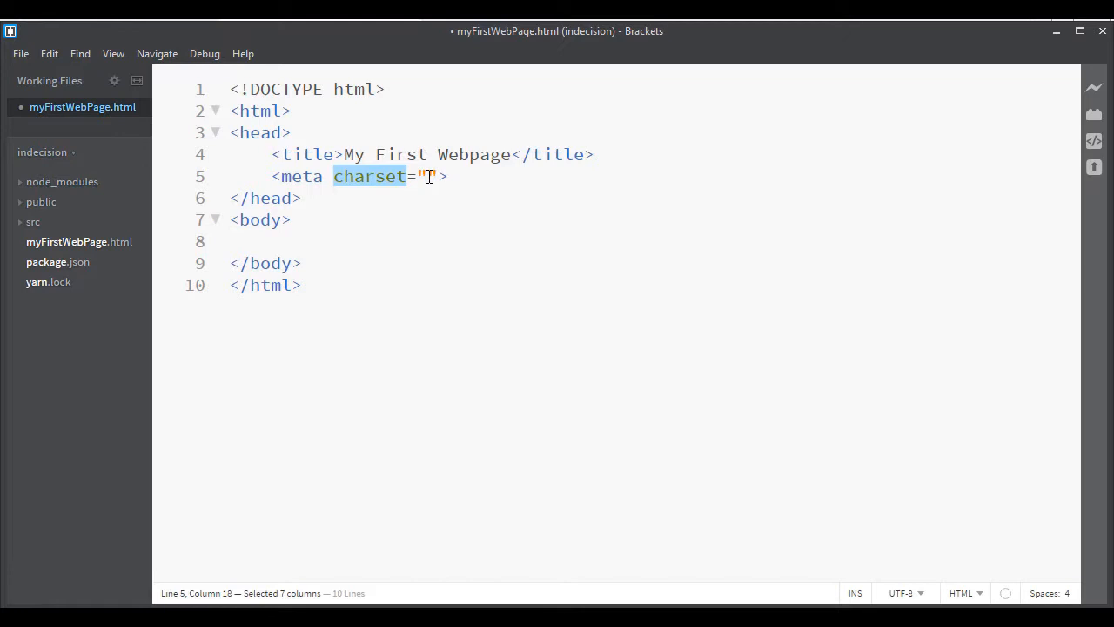
pyautogui.write('ut')
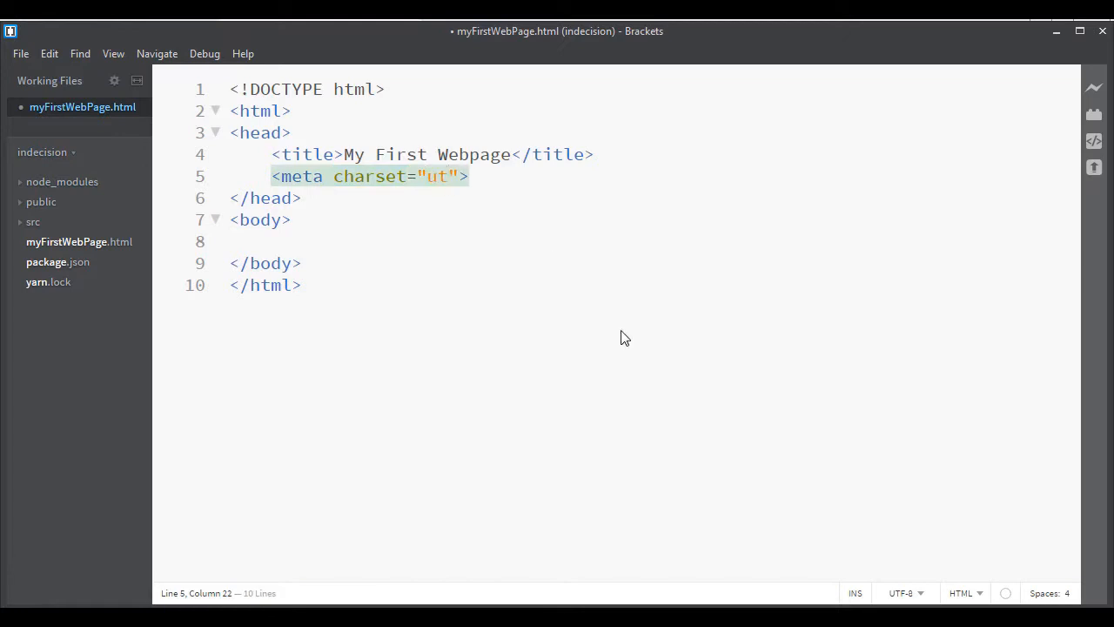
pyautogui.write('-8')
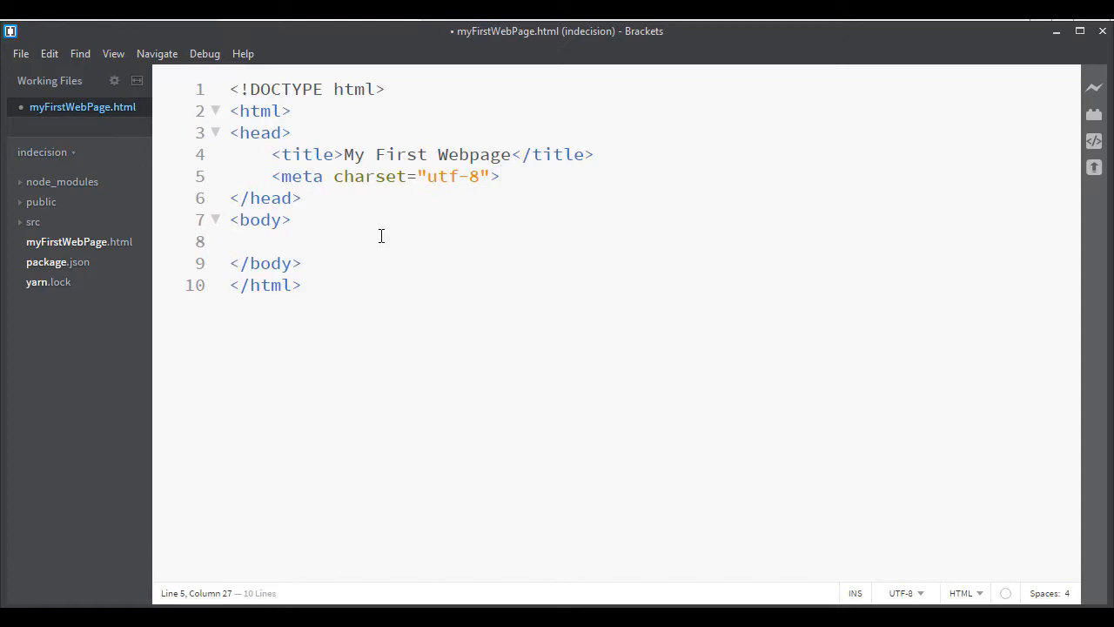
pyautogui.click(272, 241)
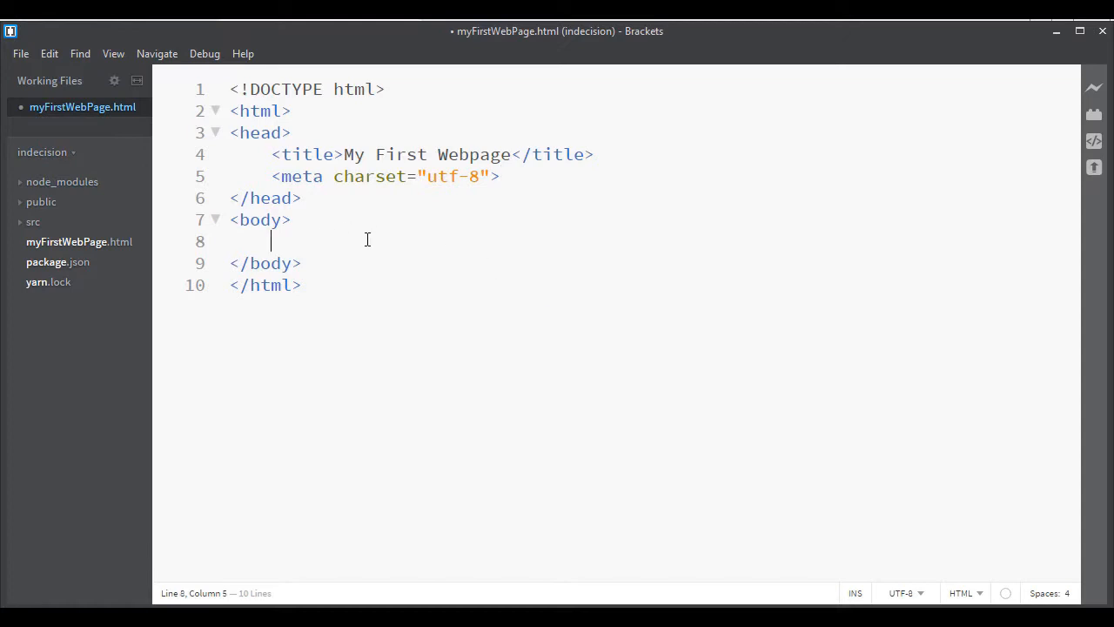
# Enter the body text "Hello I'm a webpage!" on line 8.
pyautogui.write('Hell')
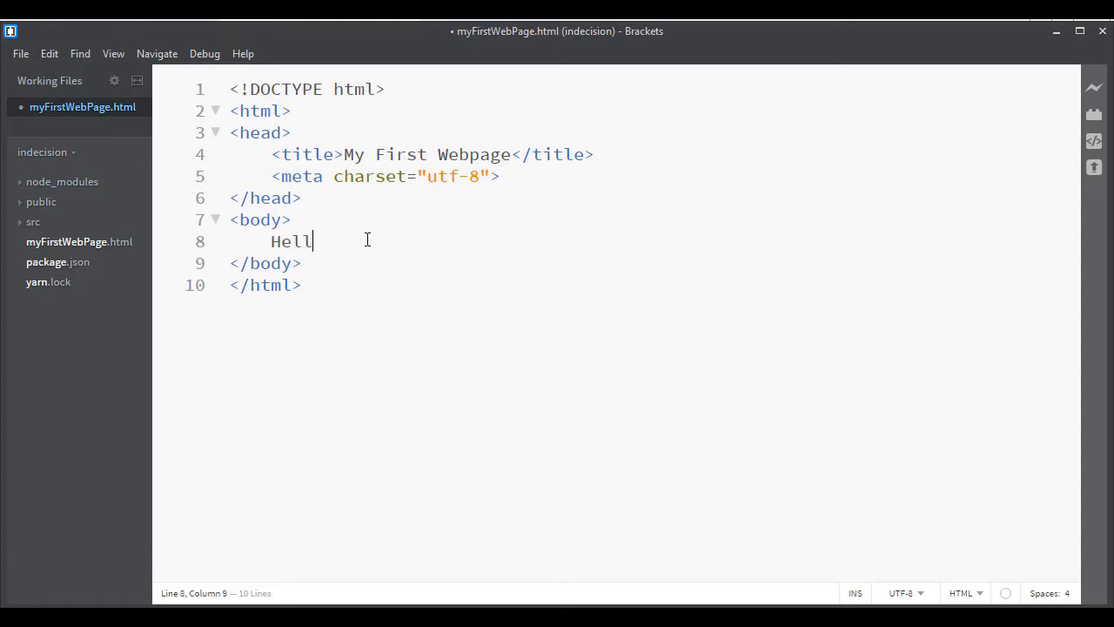
pyautogui.write("o I'm a we")
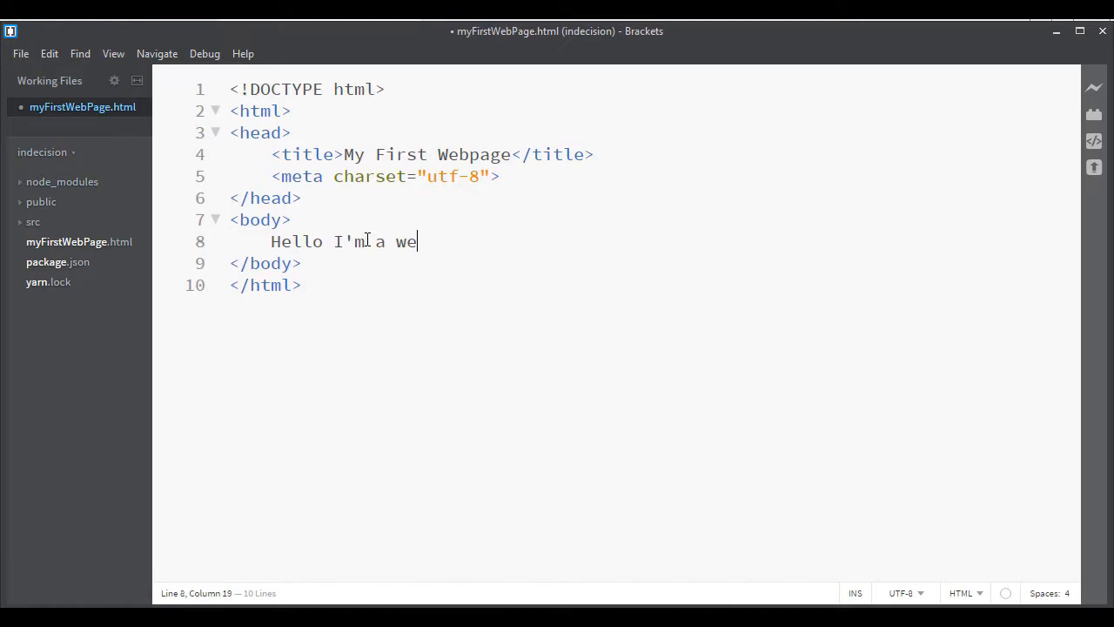
pyautogui.write('bpage!')
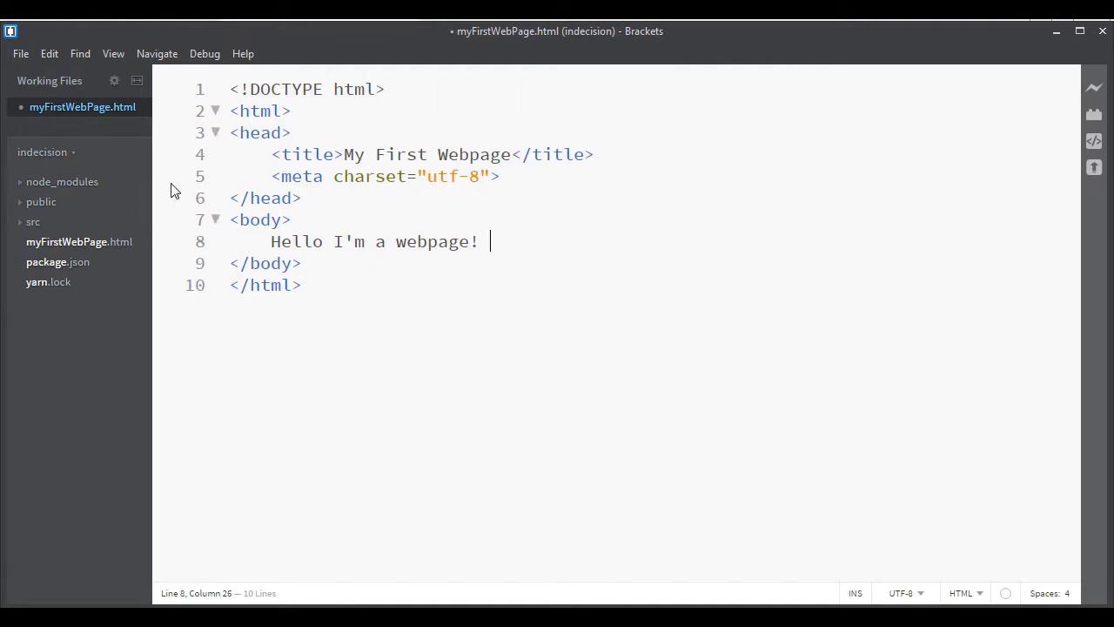
pyautogui.moveTo(24, 127)
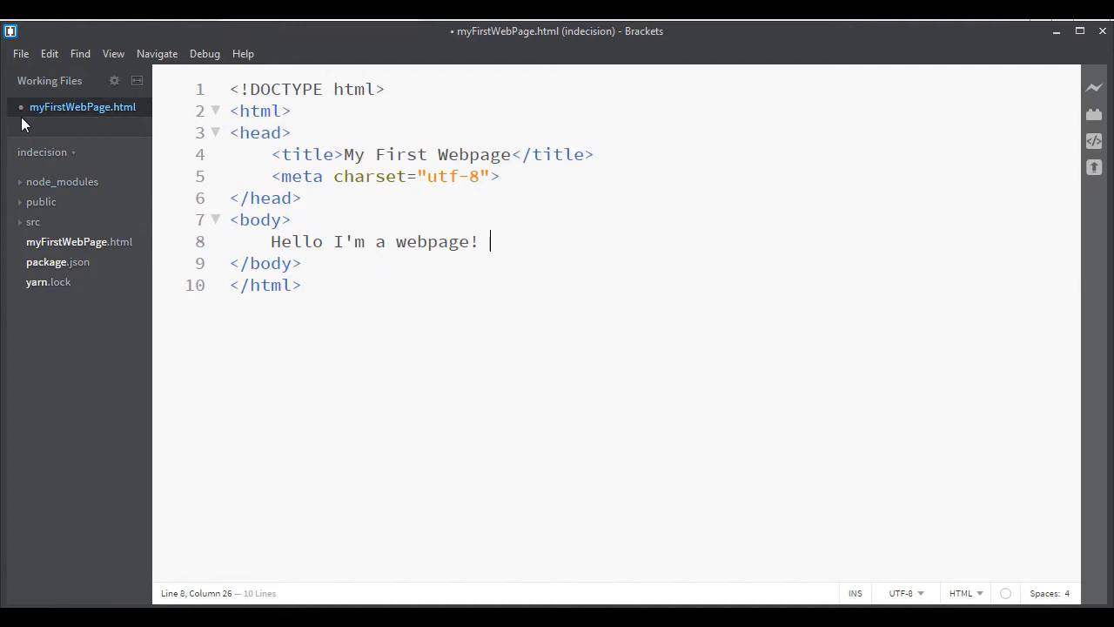
pyautogui.moveTo(137, 134)
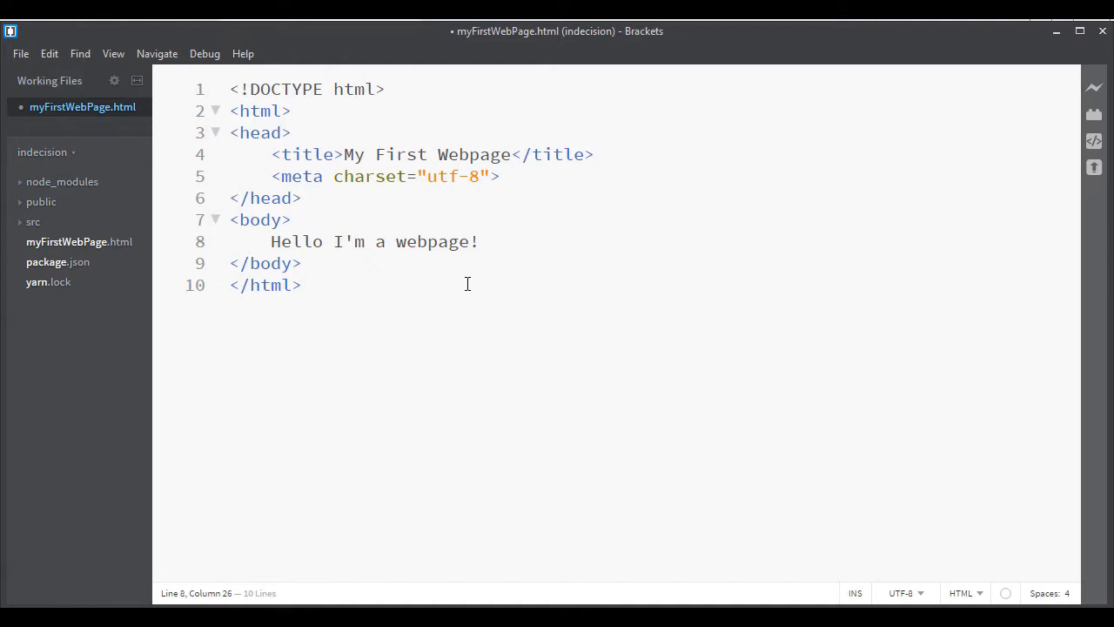
pyautogui.press('ctrl+a')
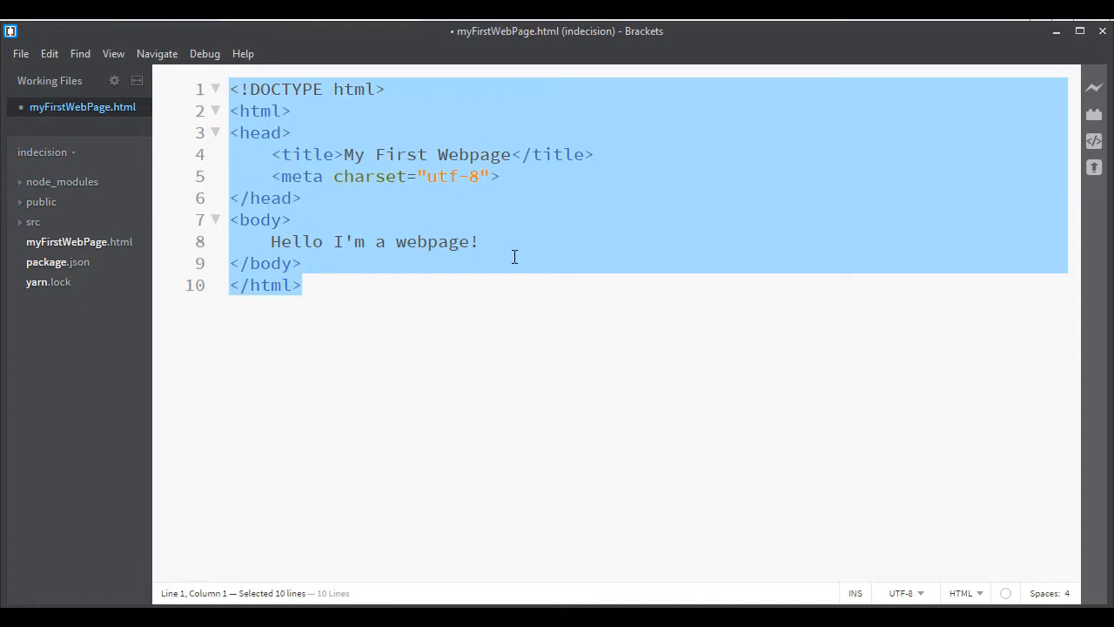
pyautogui.click(292, 220)
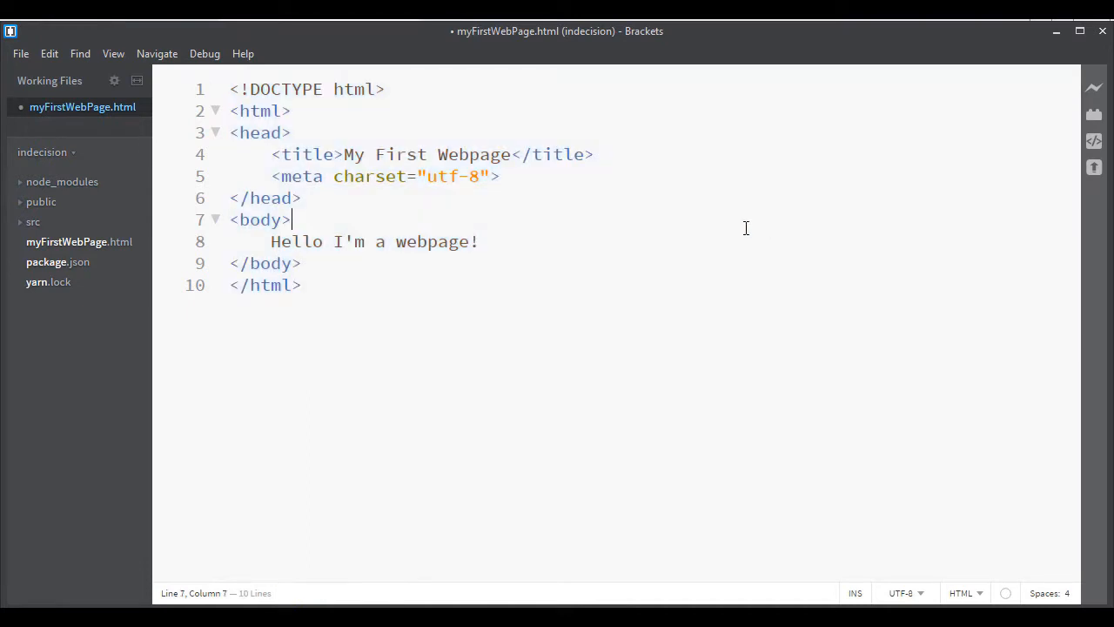
pyautogui.moveTo(533, 270)
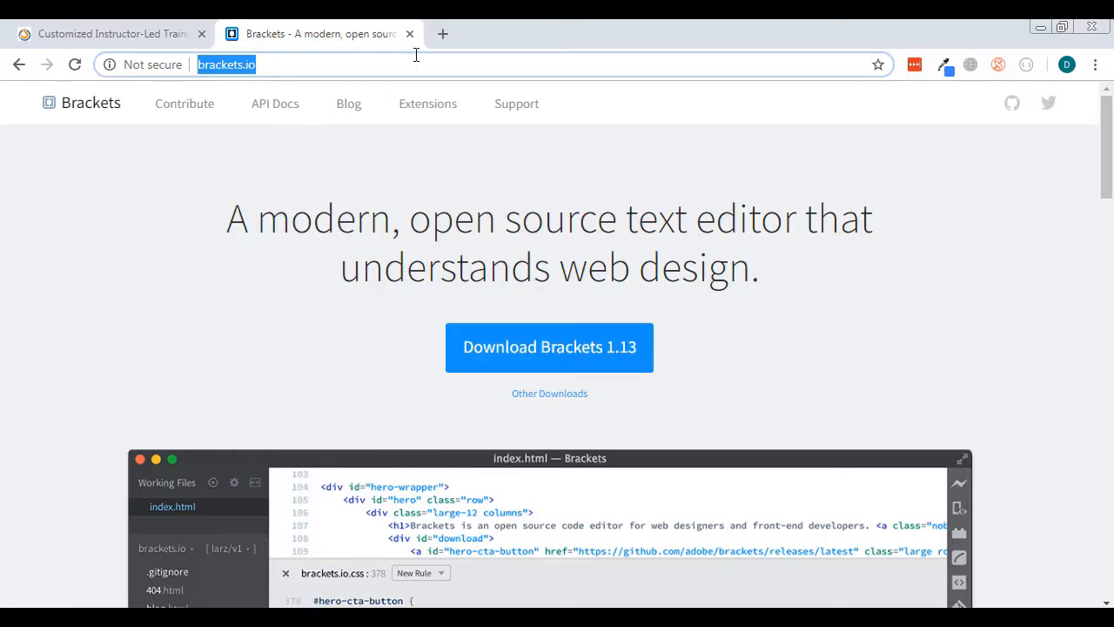
pyautogui.click(443, 34)
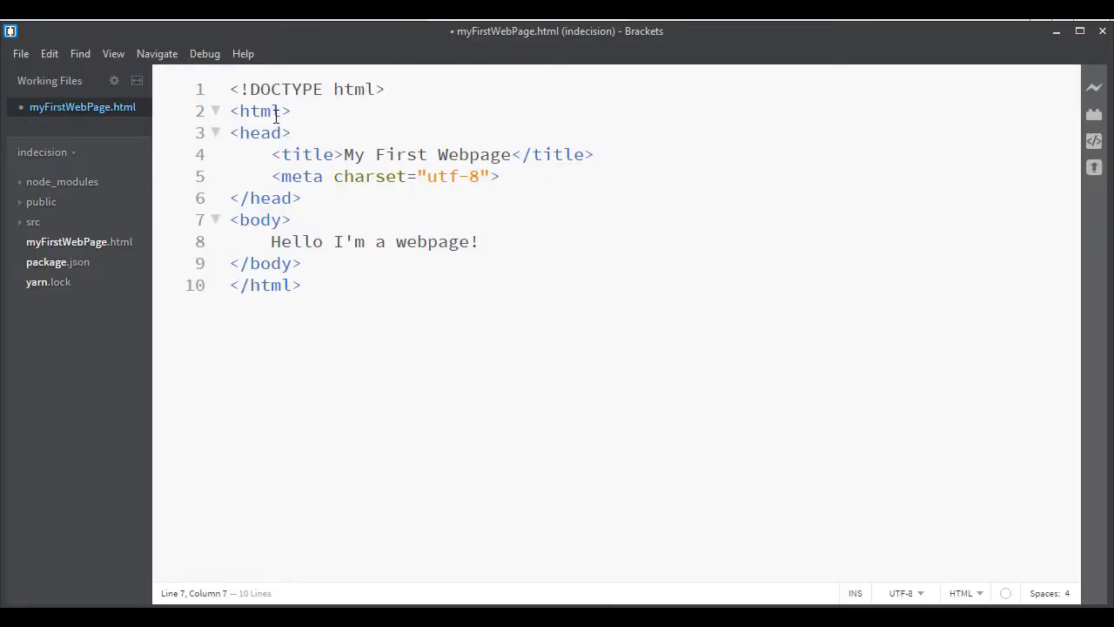
pyautogui.moveTo(340, 203)
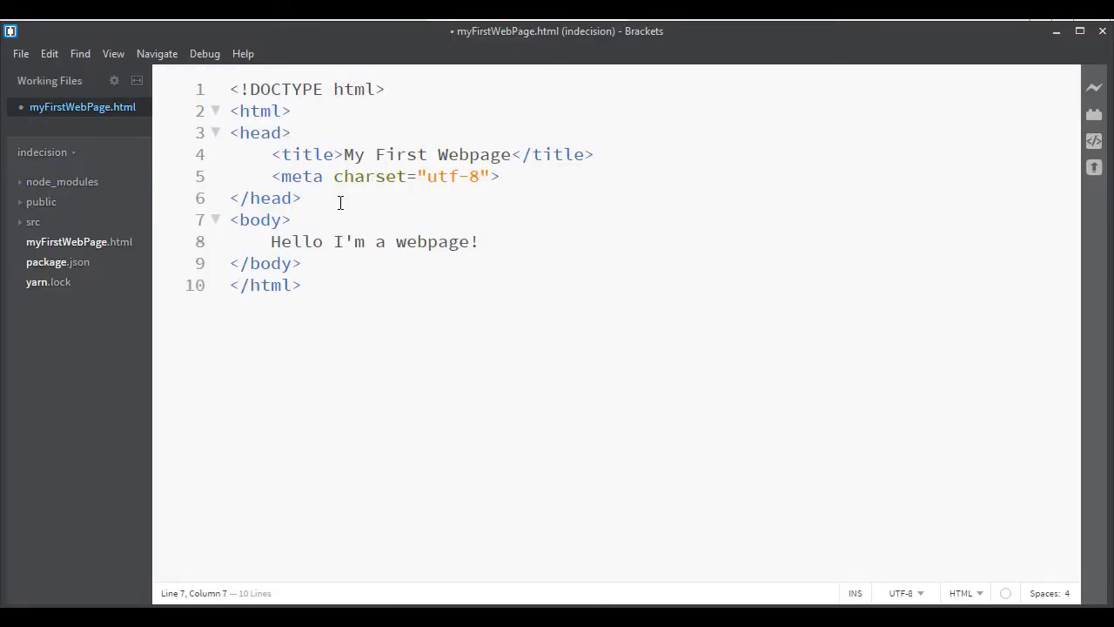
# Save myFirstWebPage.html with Ctrl+S and start Live Preview in Chrome.
pyautogui.press('ctrl+s')
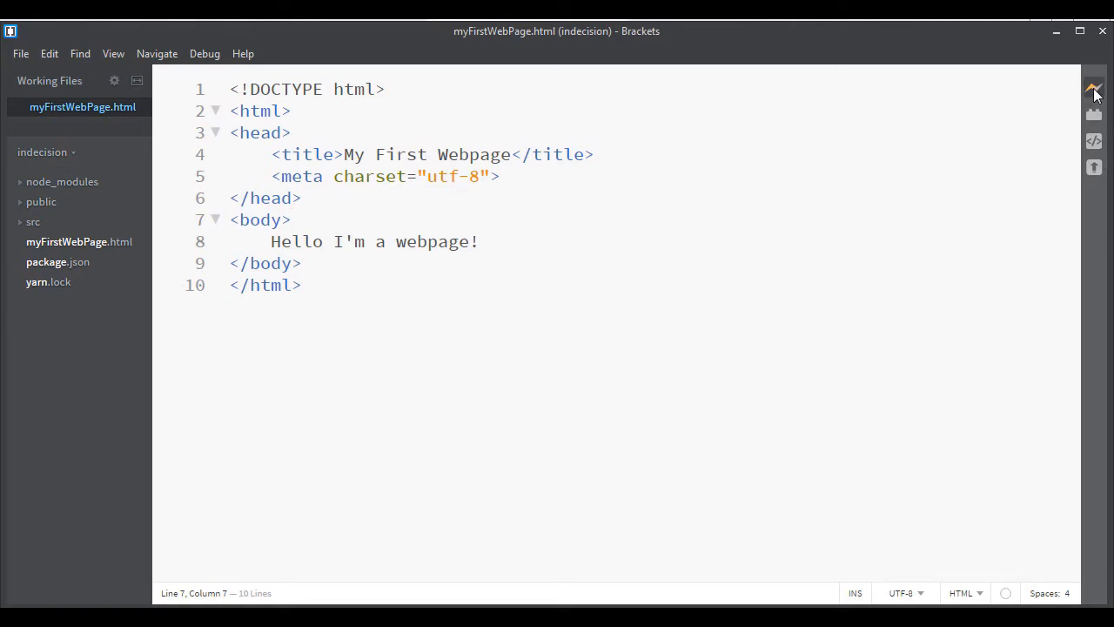
pyautogui.click(1094, 90)
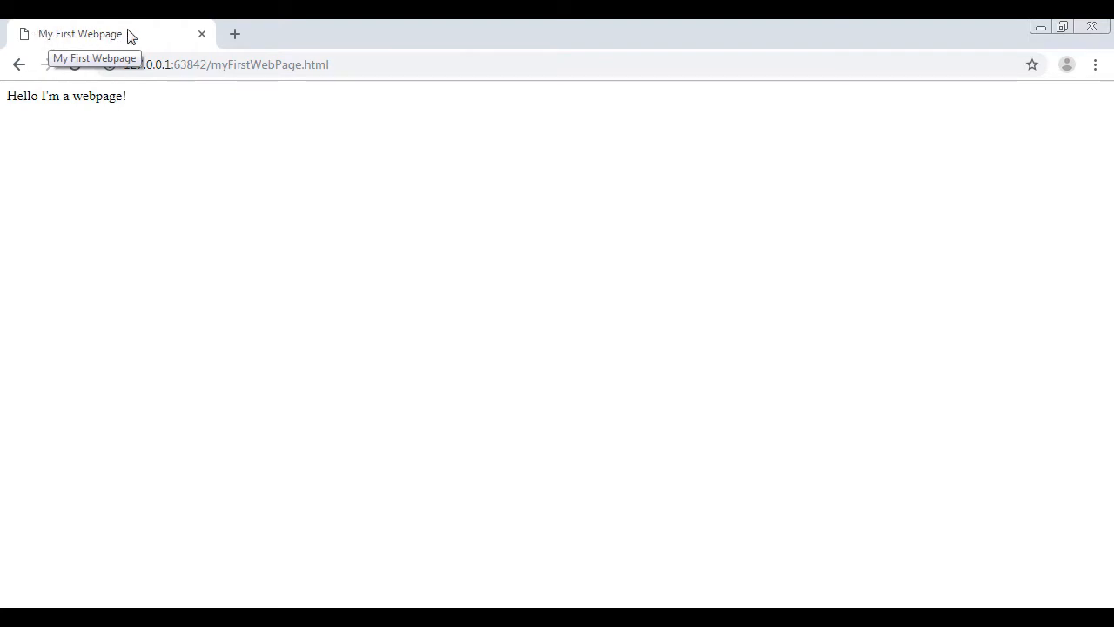
pyautogui.moveTo(366, 242)
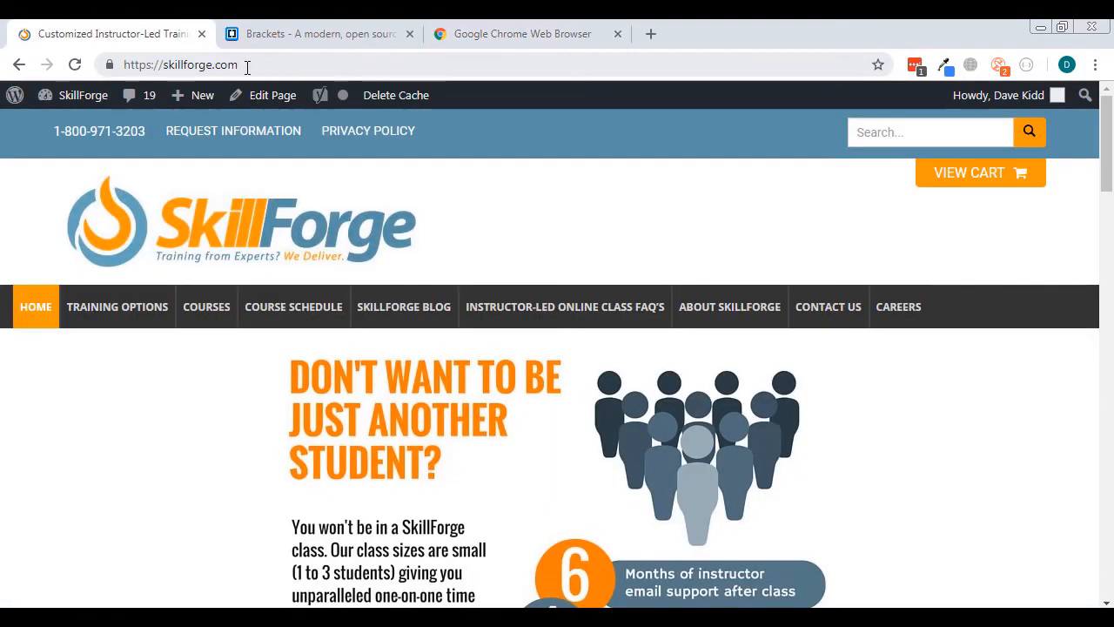
pyautogui.moveTo(403, 306)
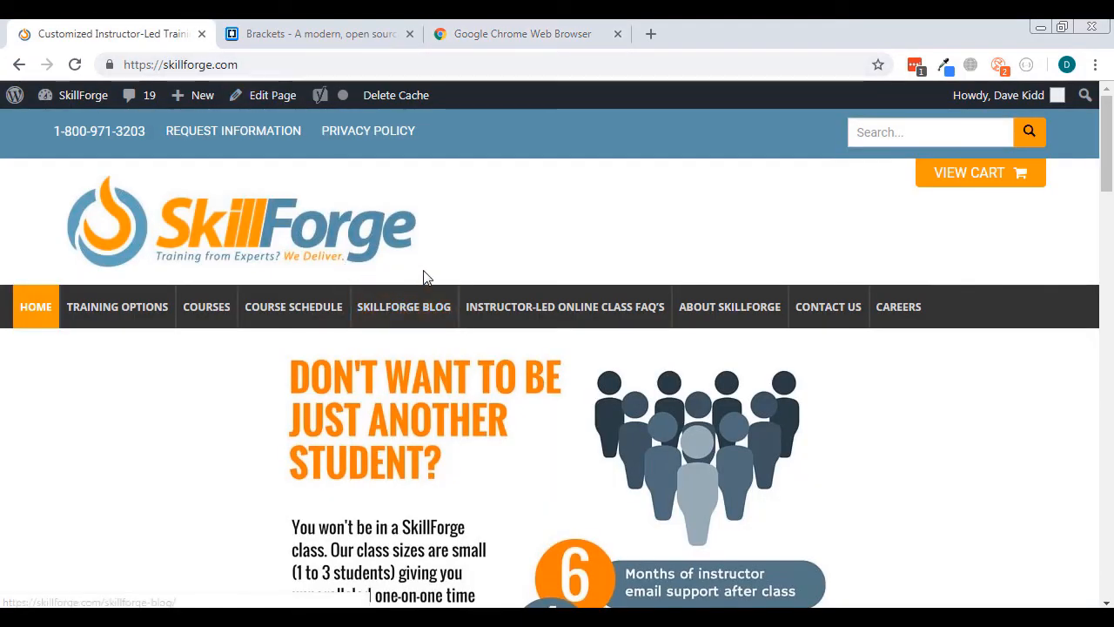
pyautogui.moveTo(183, 434)
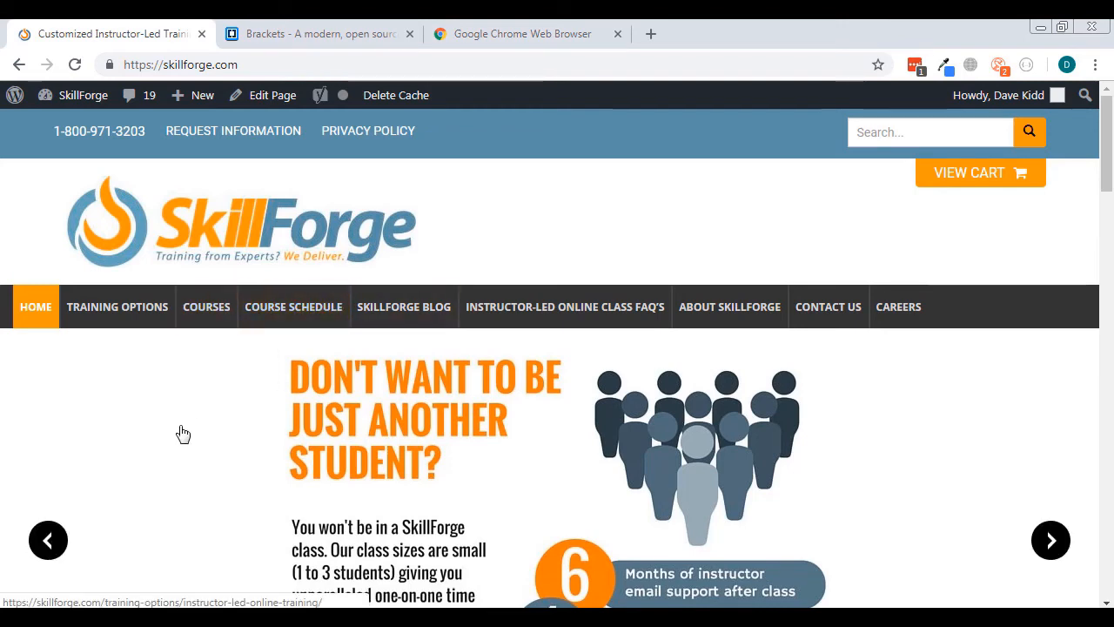